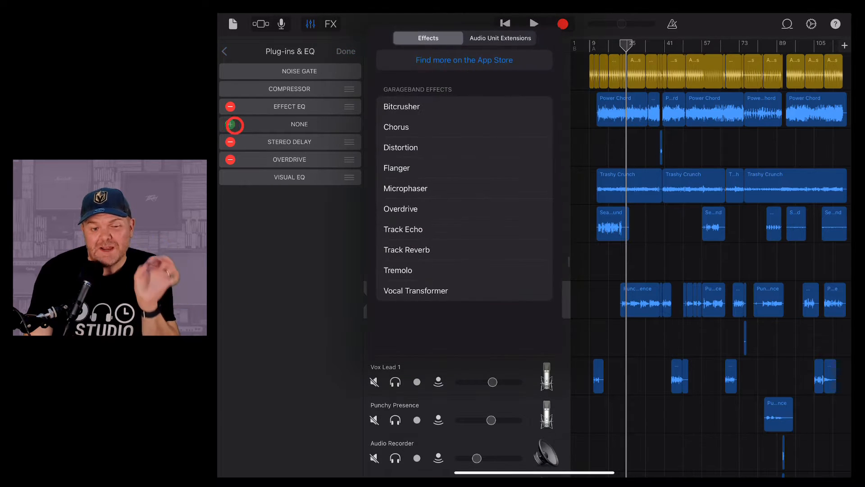
Step: Preview AUDynamicsProcessor under Audio Unit Extensions, then dismiss the effect list, leaving the slot empty
left_click(500, 38)
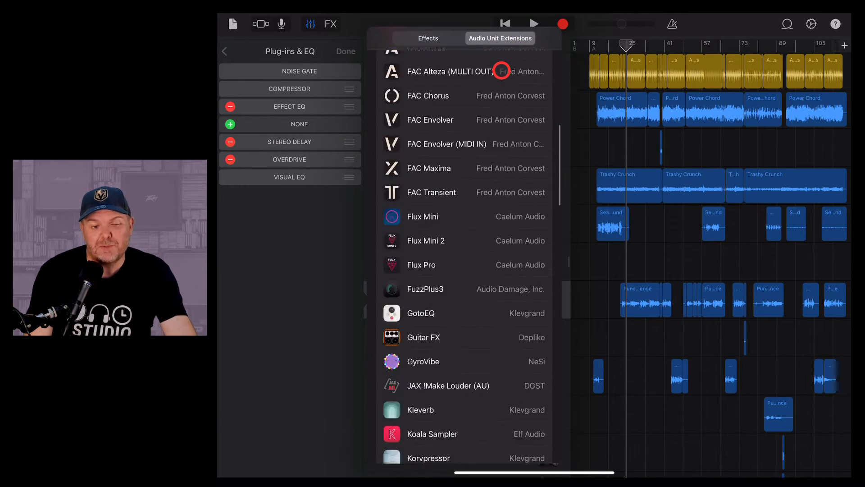
scroll("down", 3)
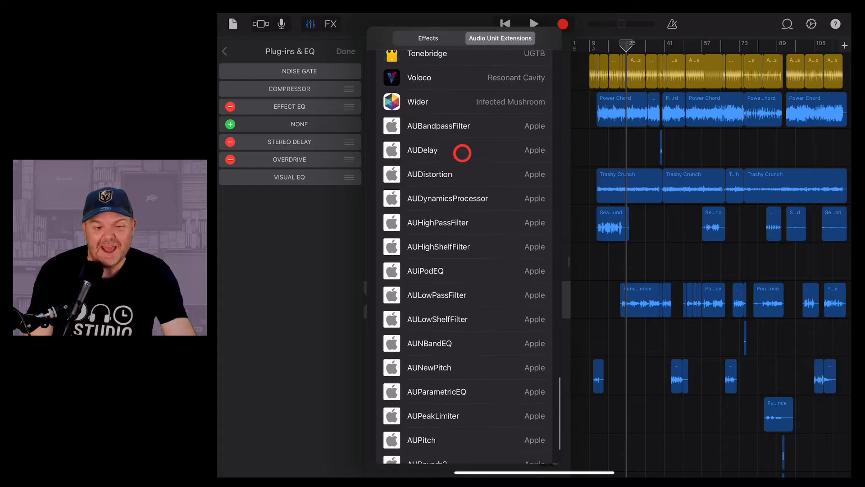
left_click(447, 198)
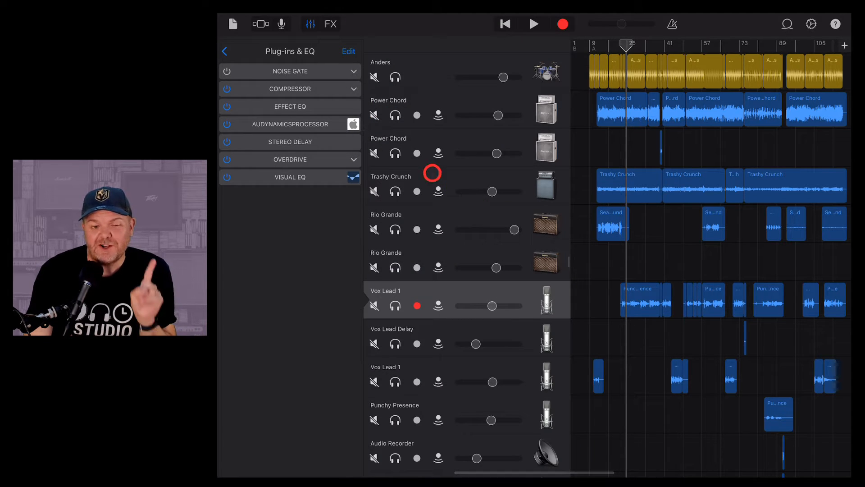
left_click(290, 123)
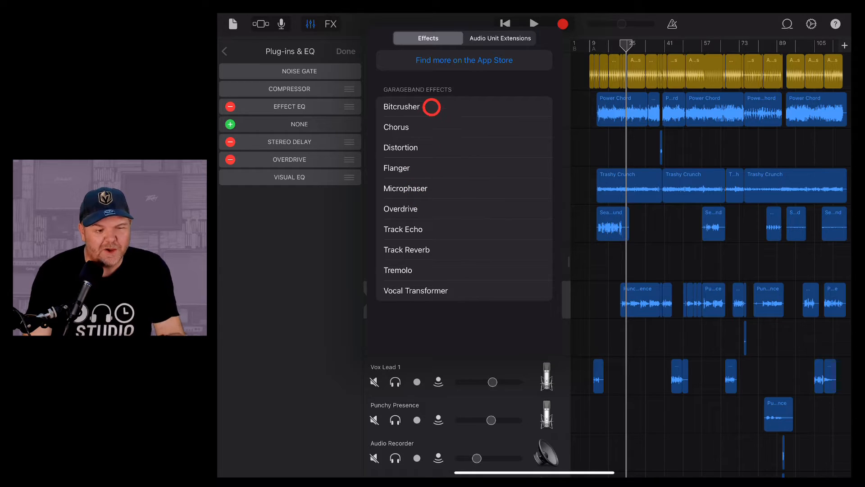
mouse_move(445, 229)
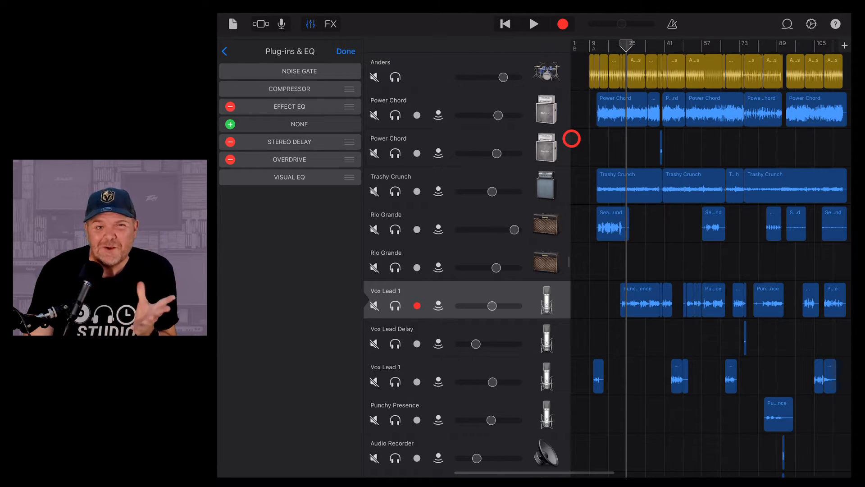
Step: Solo Vox Lead 1 and show its Plug-ins & EQ chain
left_click(346, 51)
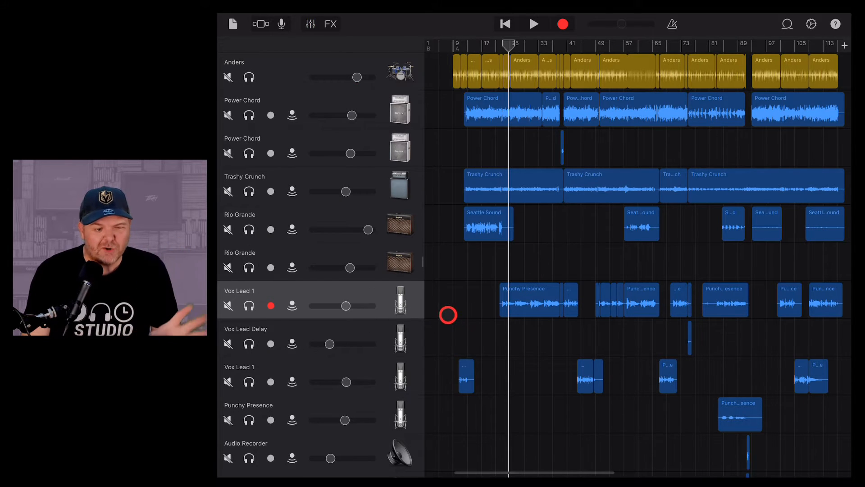
left_click(249, 305)
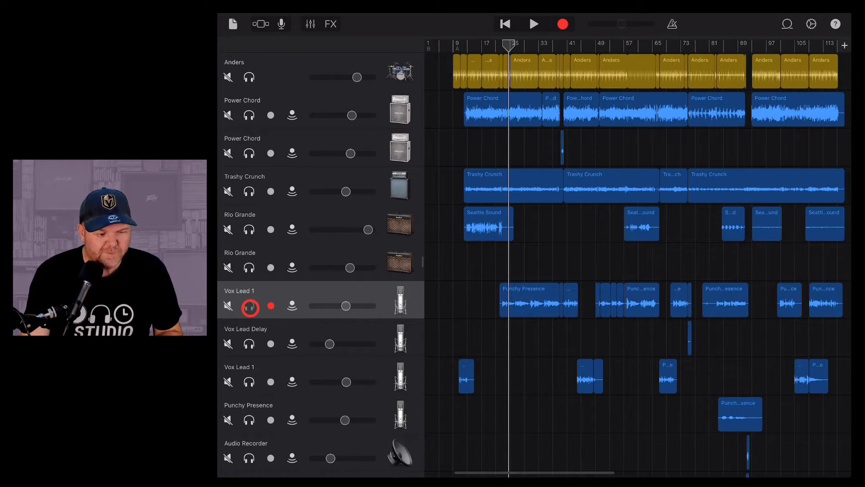
left_click(248, 305)
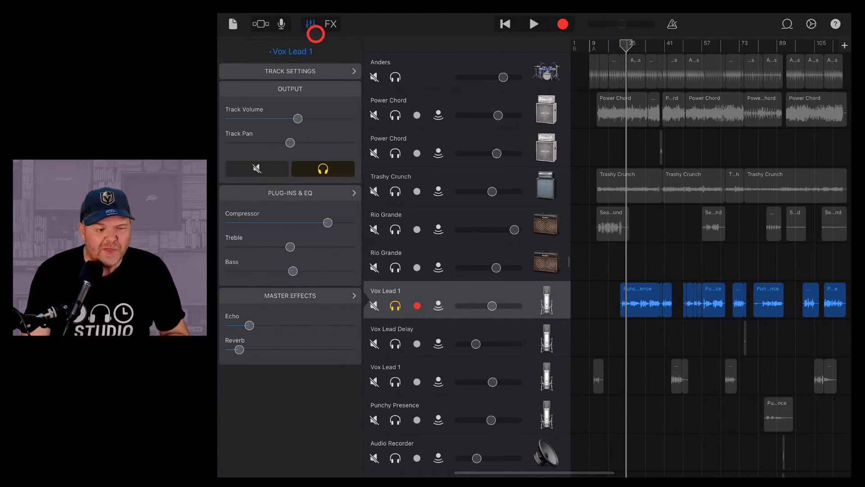
left_click(289, 193)
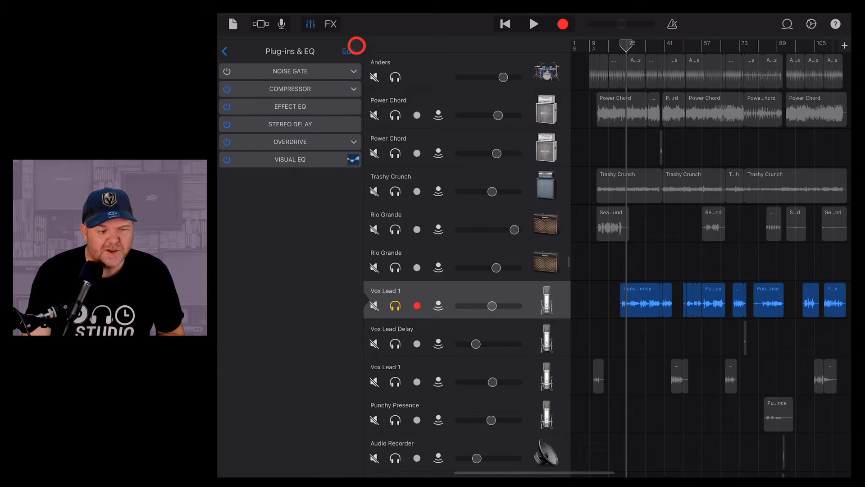
Step: Delete the Effect EQ plug-in from Vox Lead 1's chain in edit mode
left_click(349, 51)
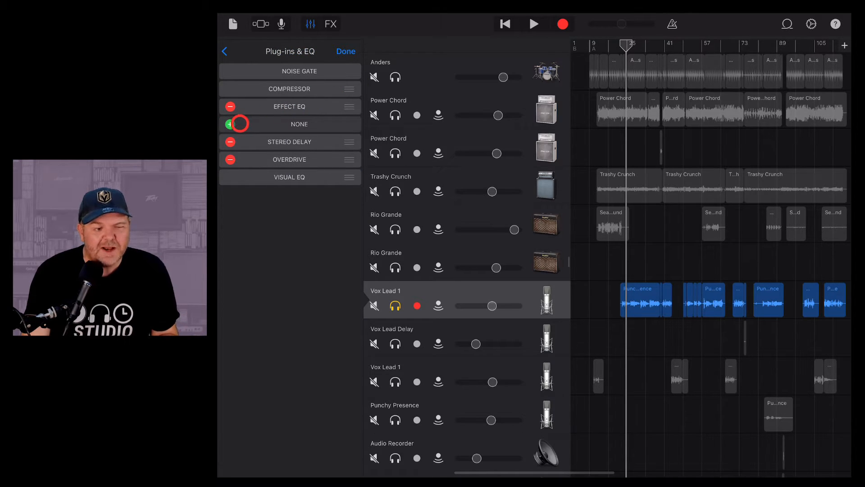
left_click(230, 106)
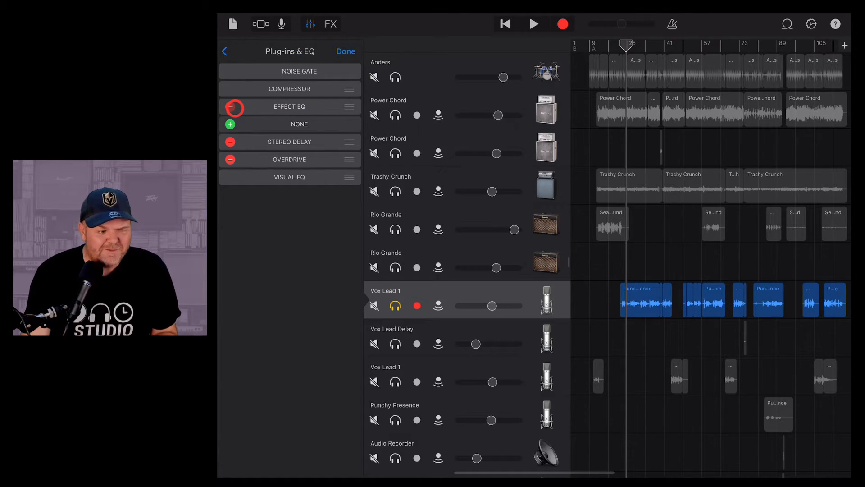
left_click(231, 107)
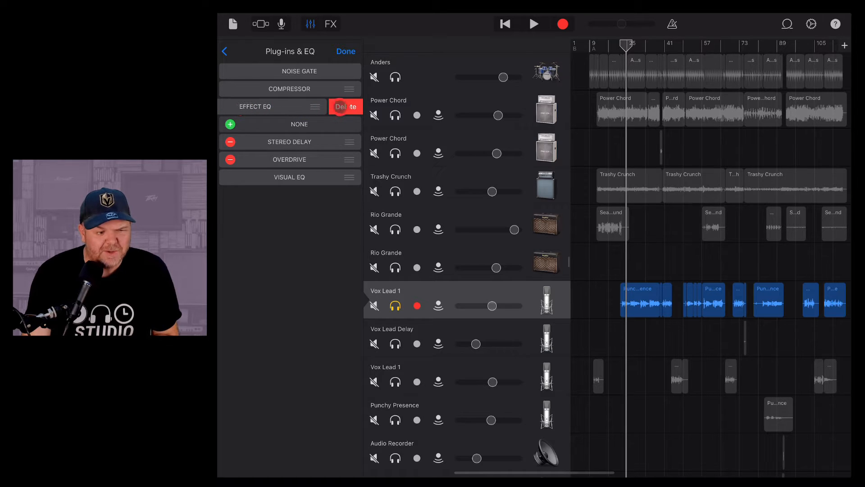
left_click(345, 106)
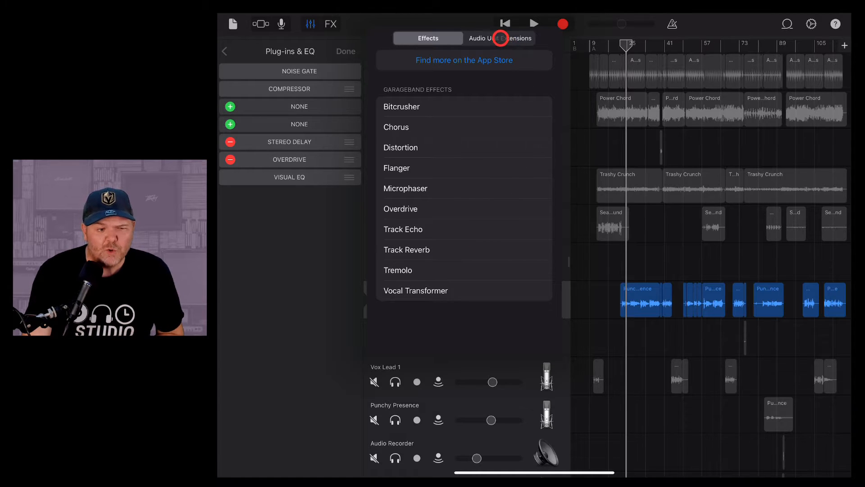
Step: Pick AUDynamicsProcessor from Audio Unit Extensions for the empty slot
left_click(500, 38)
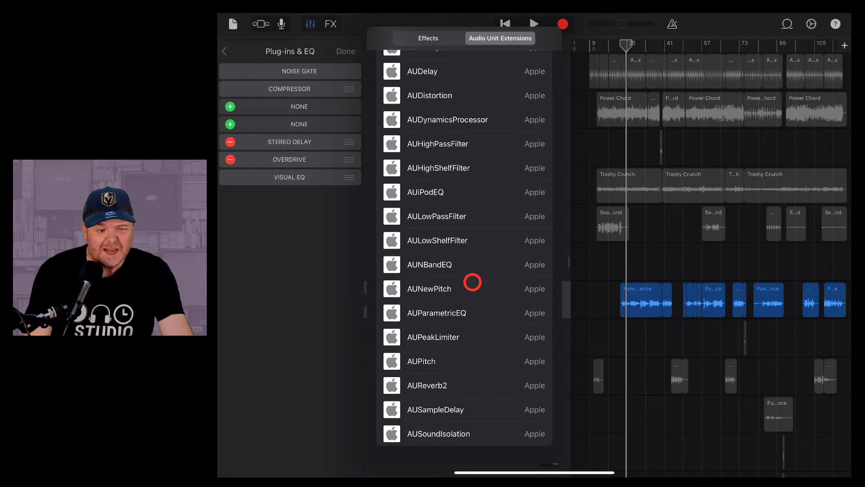
scroll("up", 3)
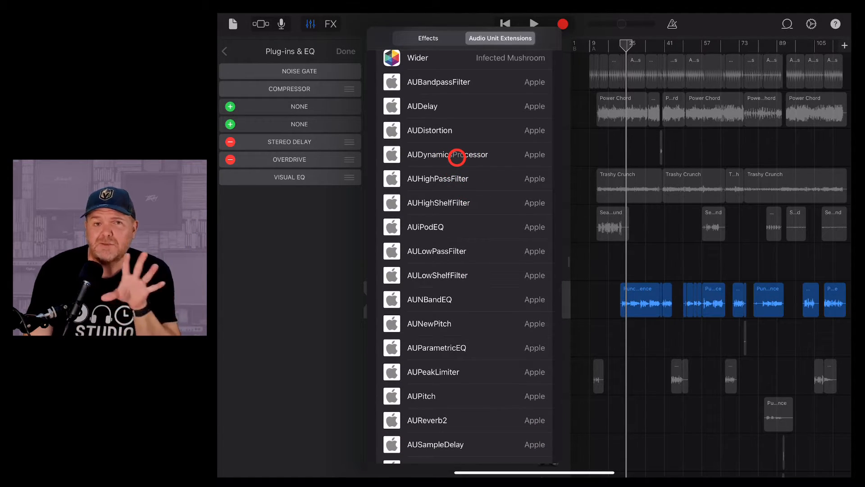
left_click(447, 155)
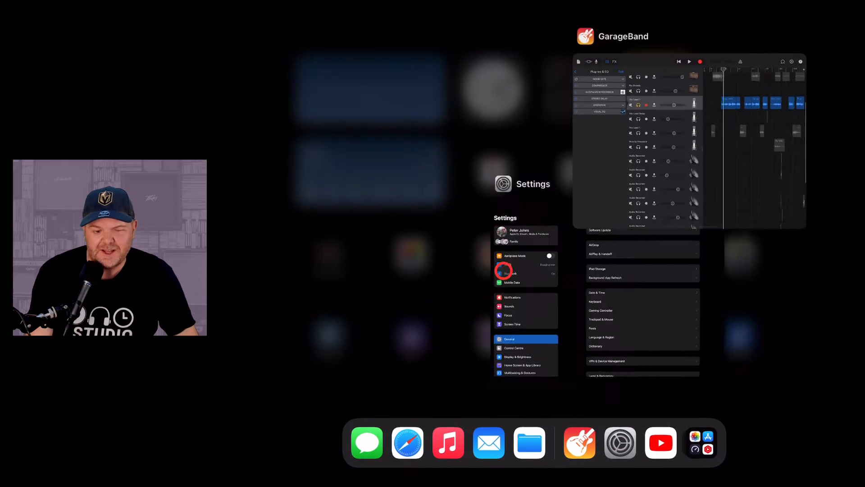
Step: In Settings > GarageBand, confirm Enable Apple-designed Audio Unit Extensions is on
left_click(523, 184)
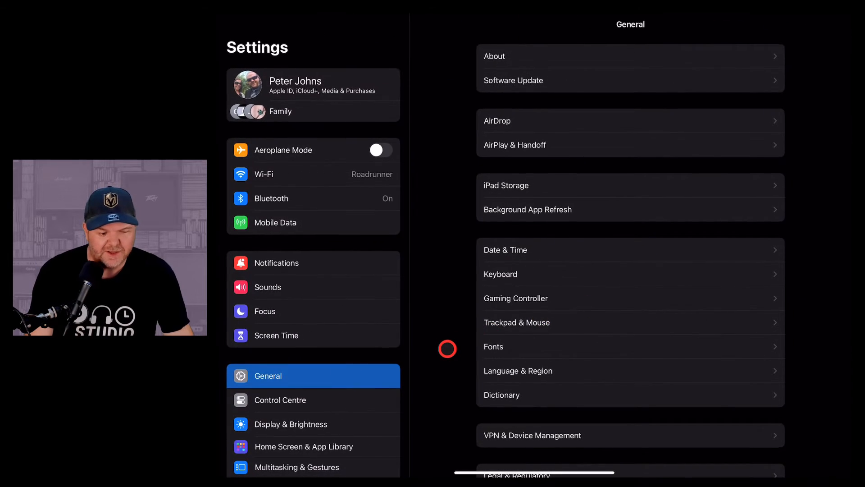
scroll("down", 3)
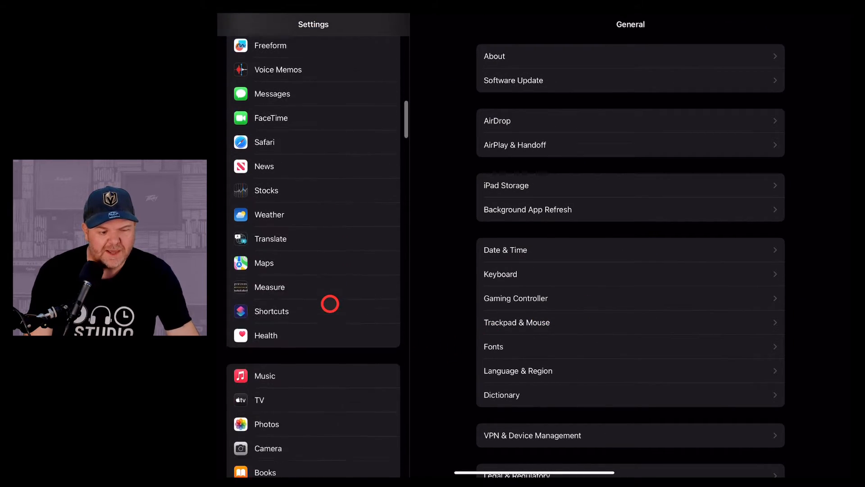
scroll("down", 3)
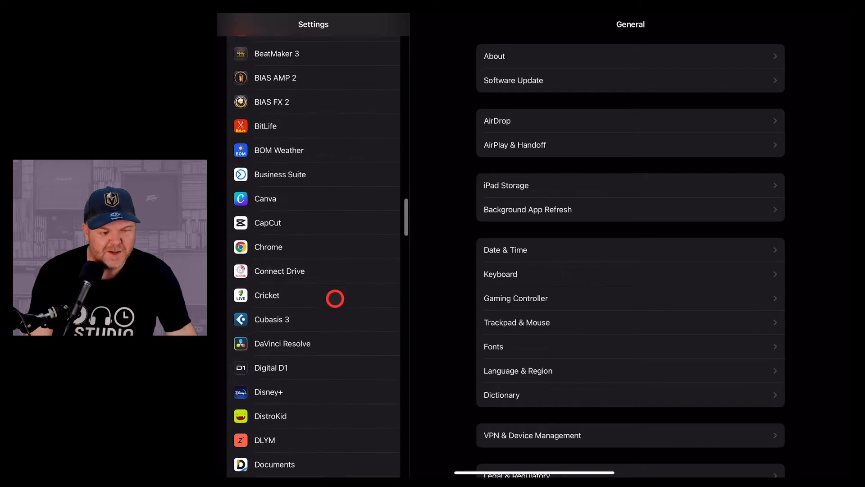
scroll("down", 3)
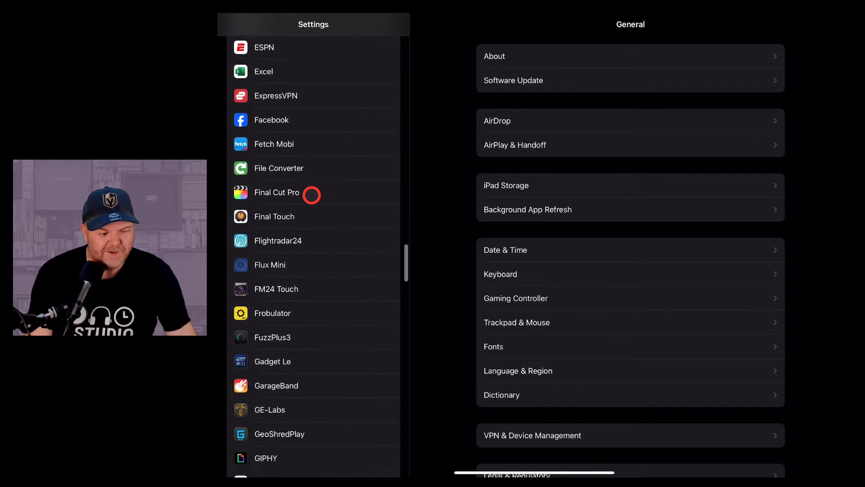
scroll("down", 3)
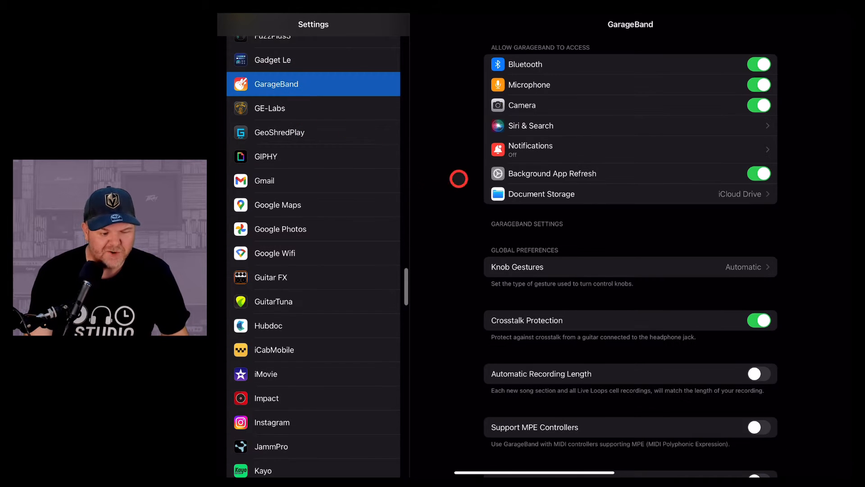
scroll("down", 3)
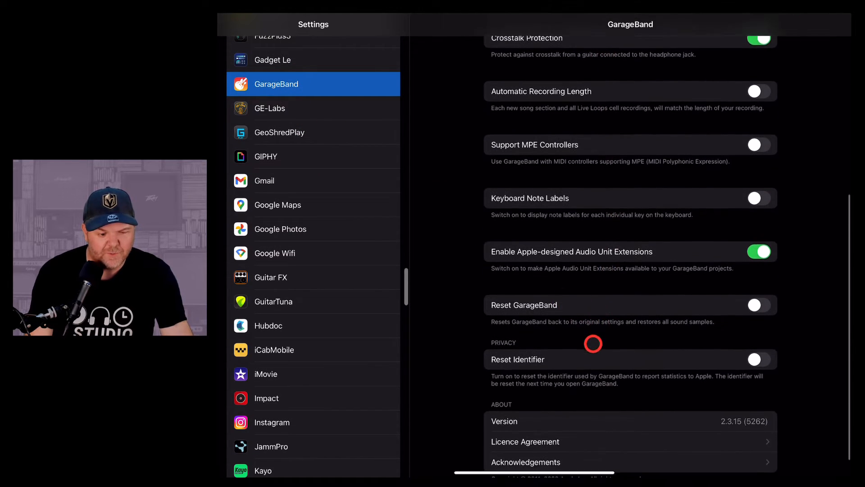
scroll("down", 3)
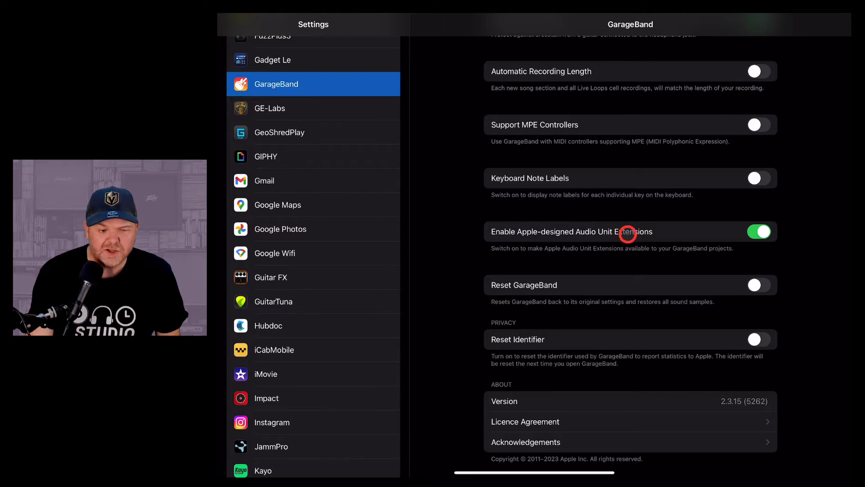
left_click(760, 231)
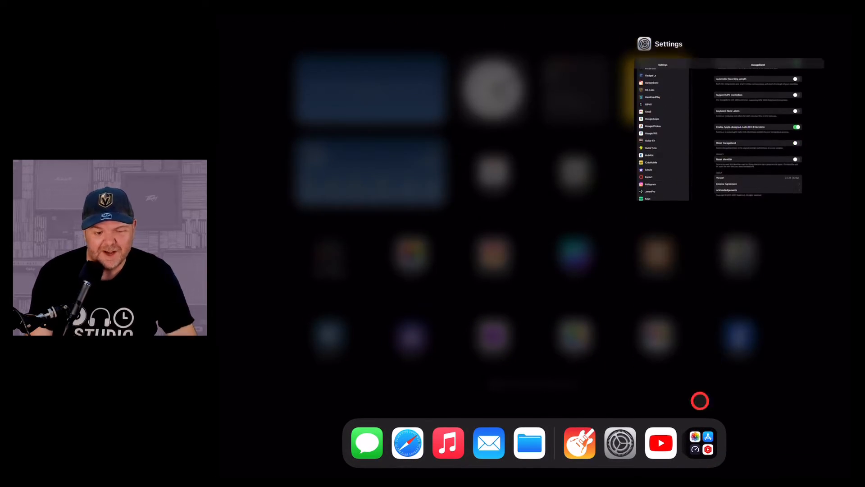
Step: Return to GarageBand, leave edit mode with AUDynamicsProcessor in the chain, and play the soloed vocal
left_click(579, 442)
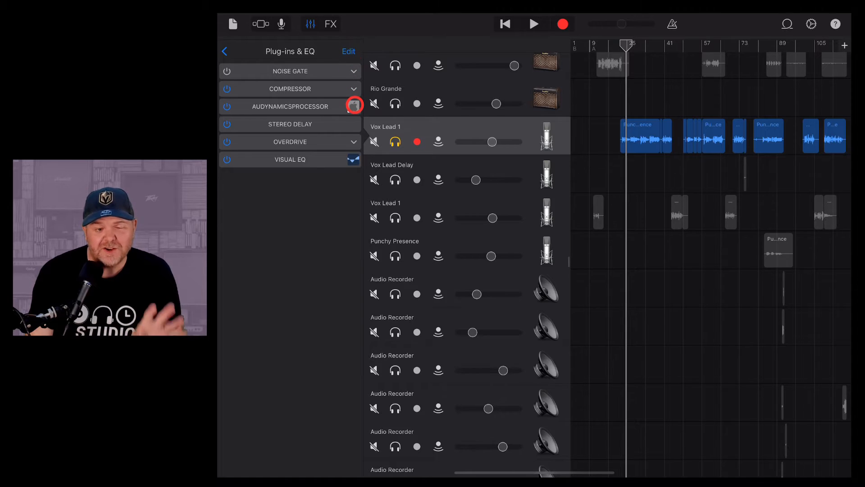
left_click(354, 106)
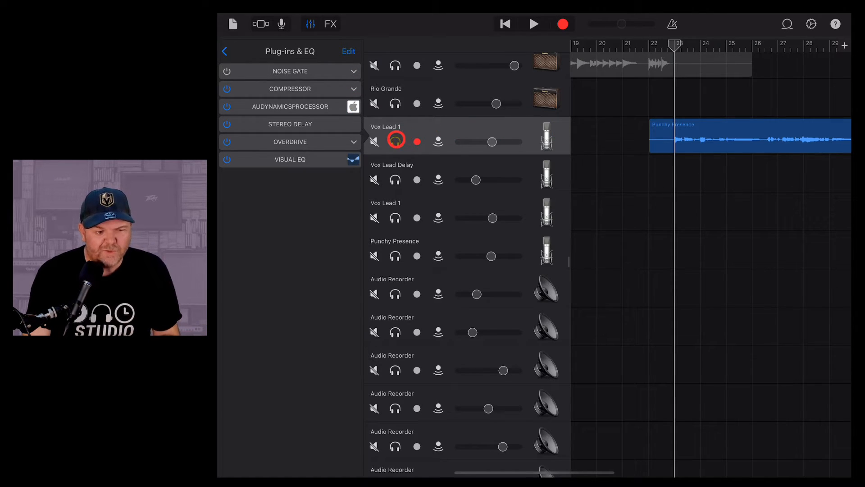
left_click(396, 142)
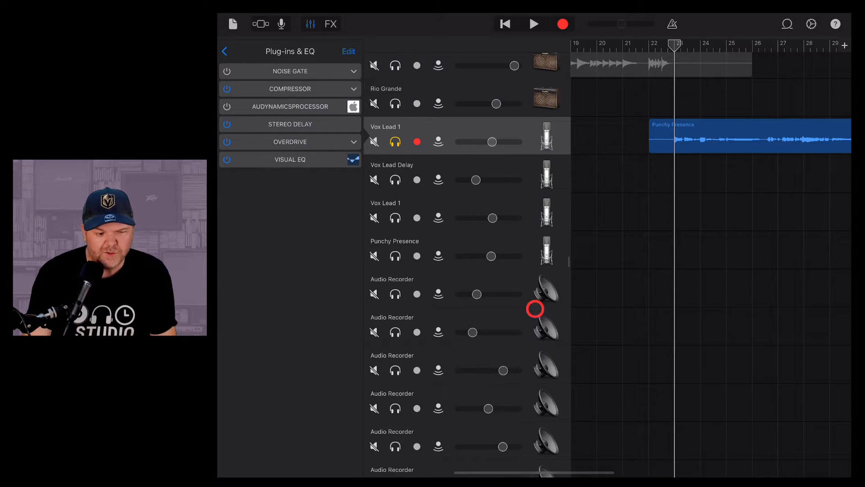
left_click(533, 23)
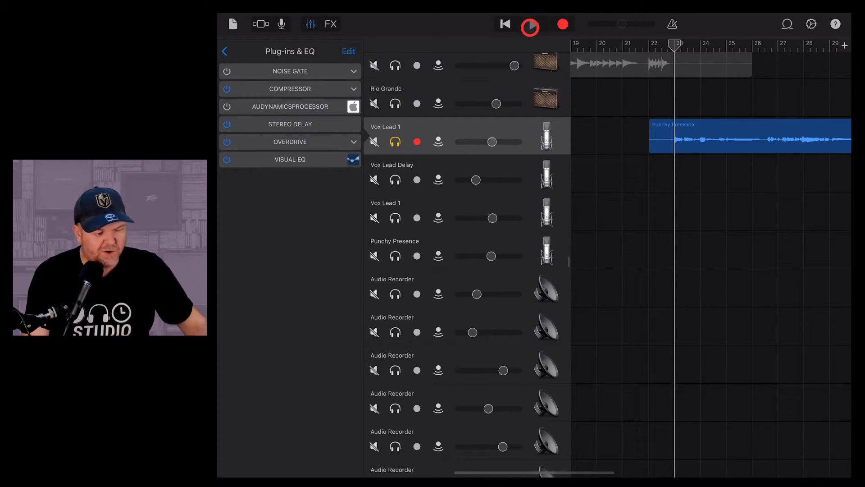
left_click(529, 24)
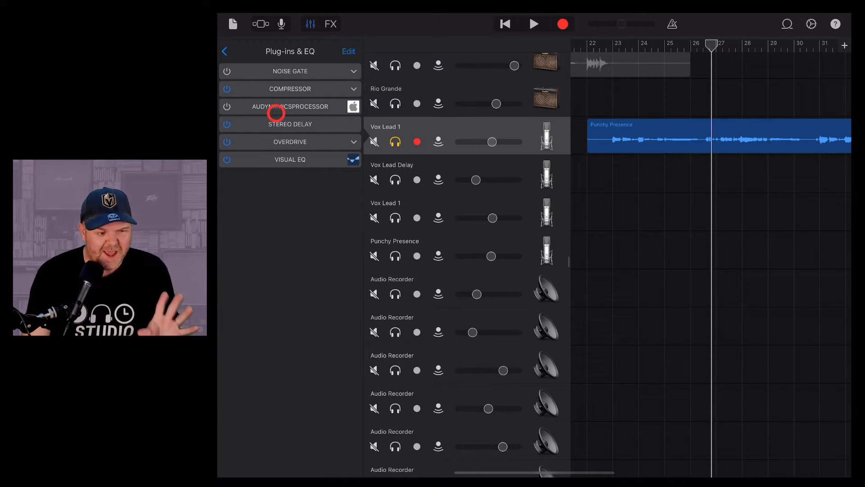
Step: Enable the AUDYNAMICSPROCESSOR plug-in with its power button
left_click(226, 107)
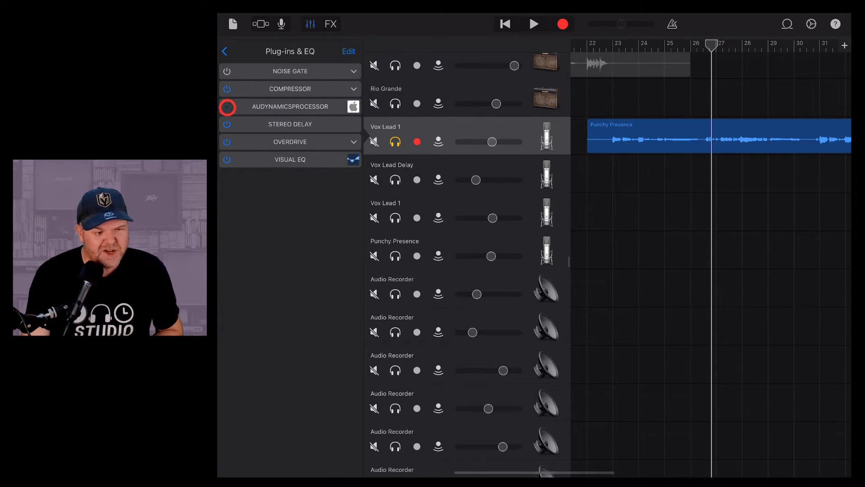
left_click(226, 105)
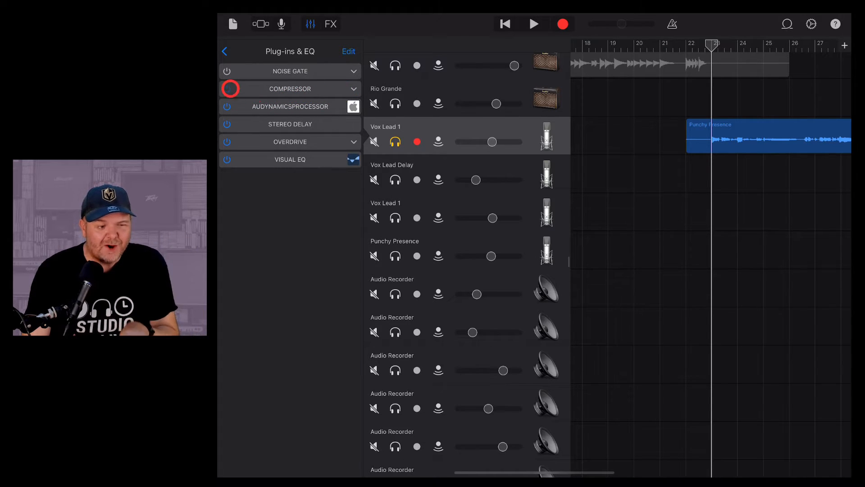
Step: Expand the Compressor row to show its −30 dB threshold and 4.2:1 ratio
left_click(354, 88)
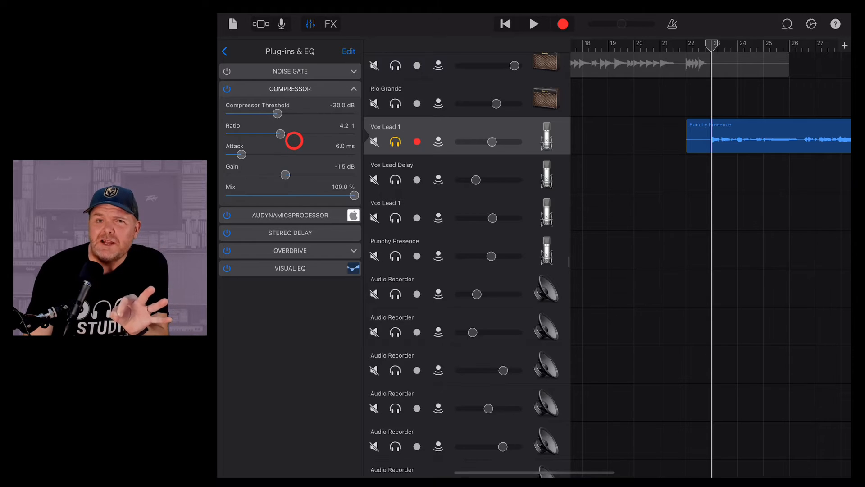
left_click(227, 89)
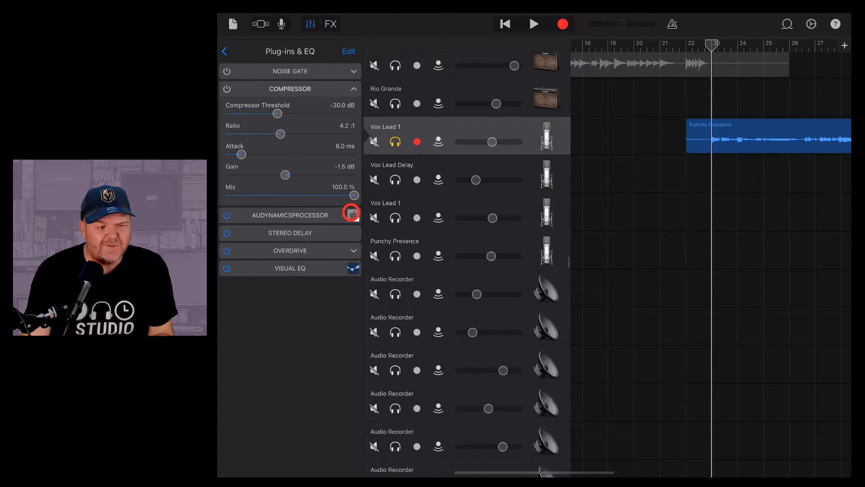
Step: Open the AUDynamicsProcessor editor and play the vocal, threshold near −31 dB
left_click(351, 214)
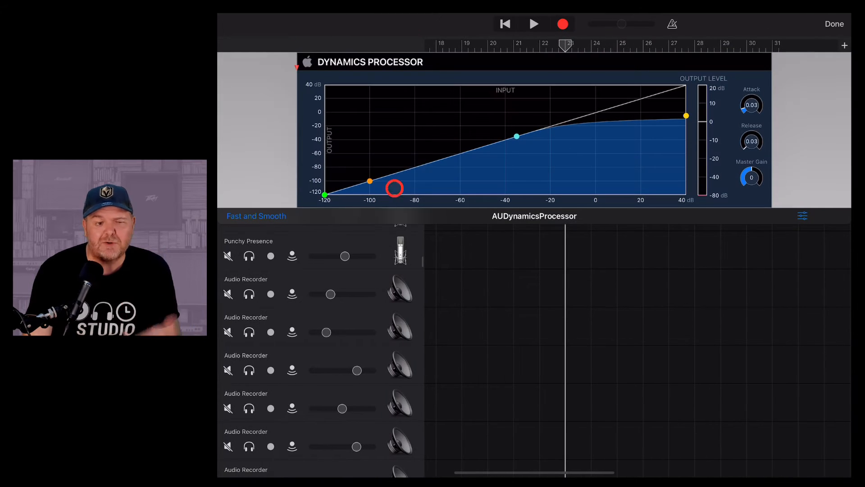
left_click(534, 24)
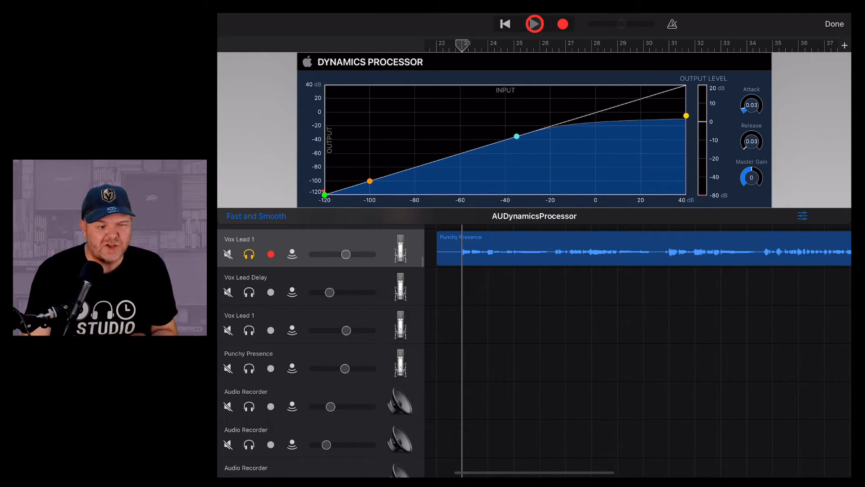
left_click(534, 24)
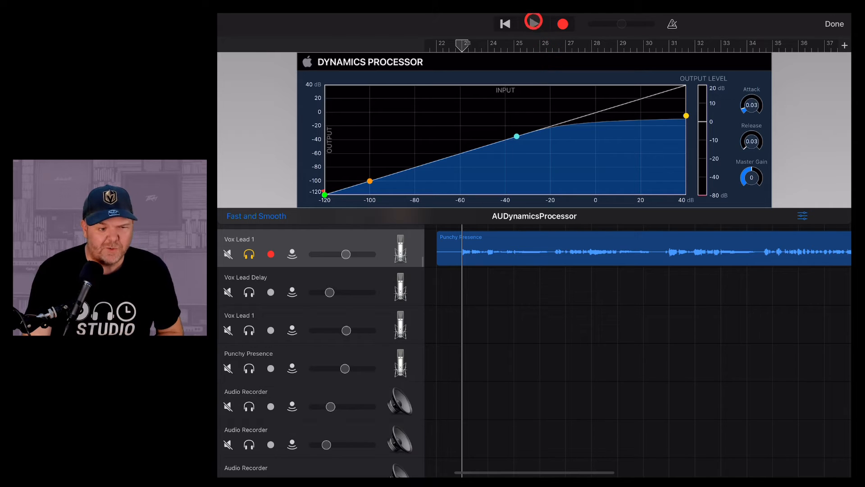
left_click(533, 24)
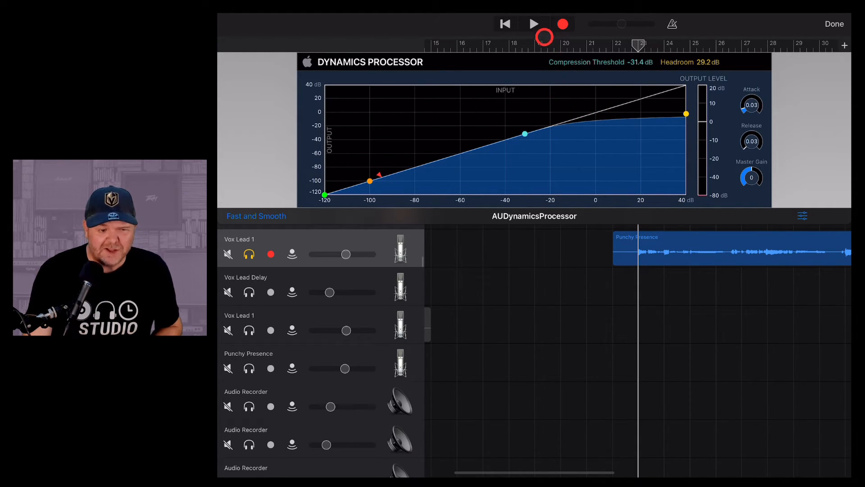
Step: Set compression threshold to −50.2 dB and headroom to 0.1 dB, auditioning with play and stop
left_click(533, 24)
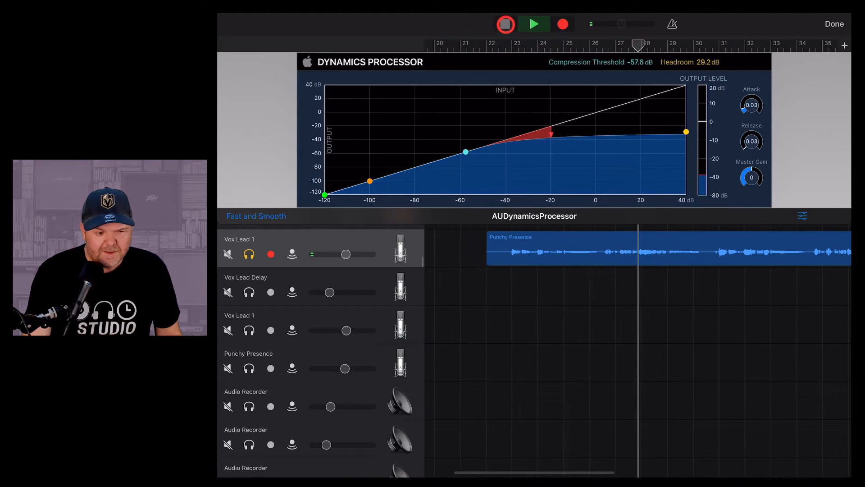
left_click(504, 24)
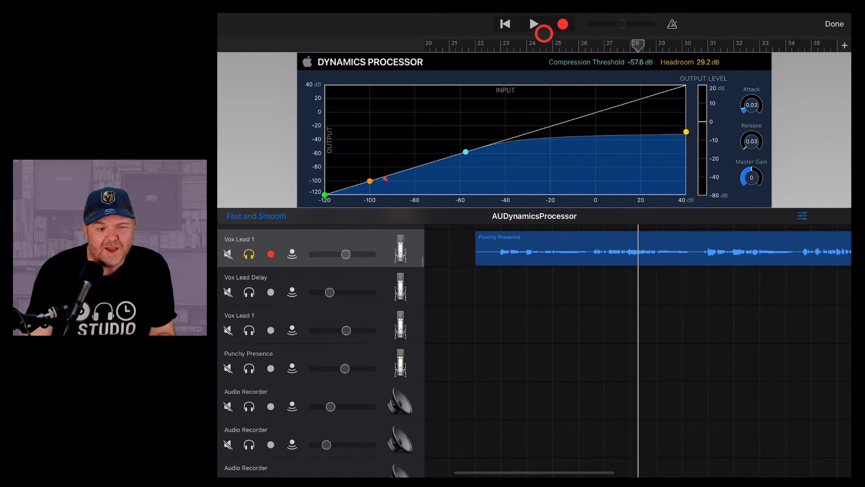
left_click(533, 24)
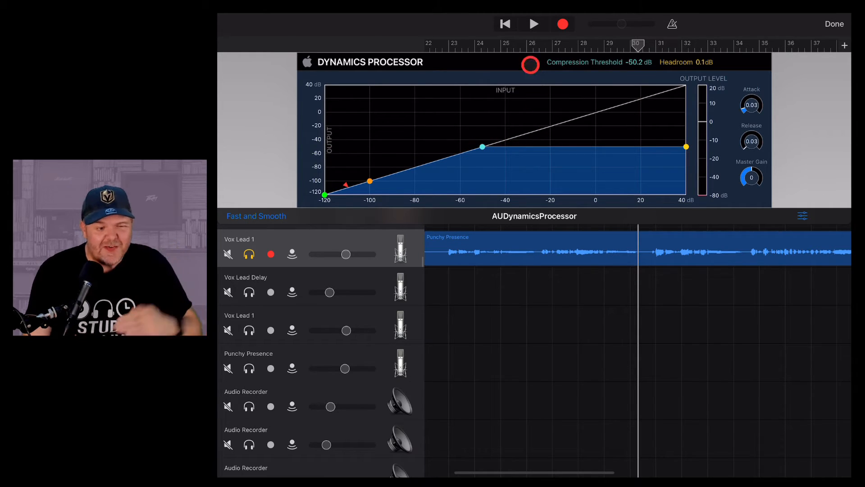
Step: Audition the vocal through the flat limiting curve, then stop
left_click(533, 24)
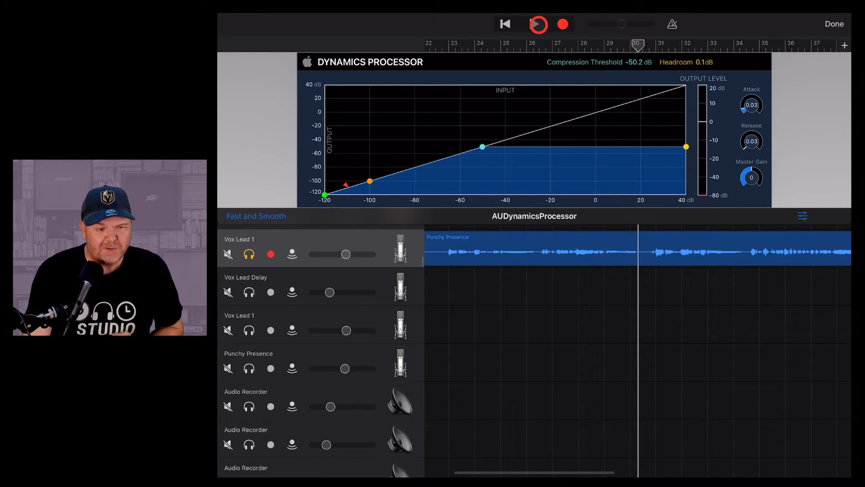
left_click(538, 23)
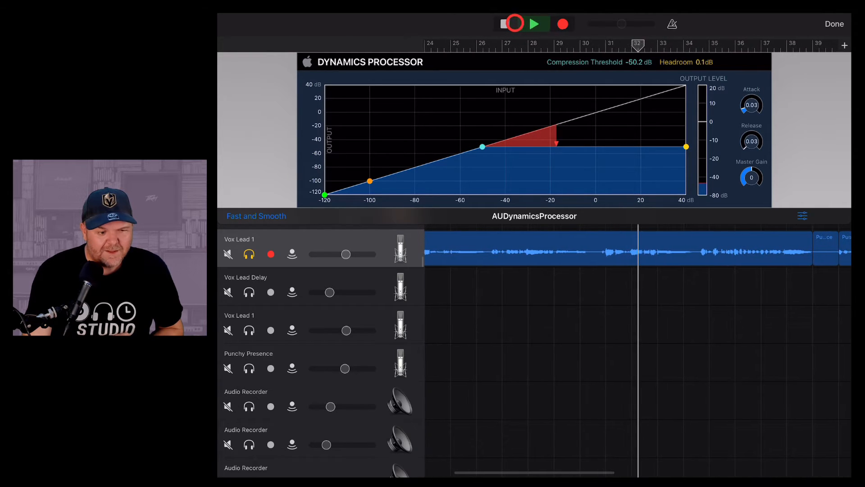
left_click(505, 24)
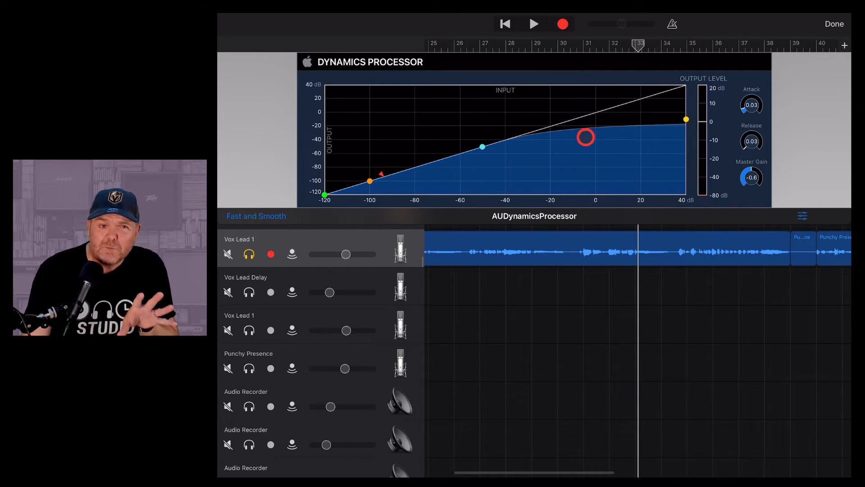
Step: Audition the softer-knee vocal and turn the dynamics processor's Master Gain up to 12.7
left_click(504, 24)
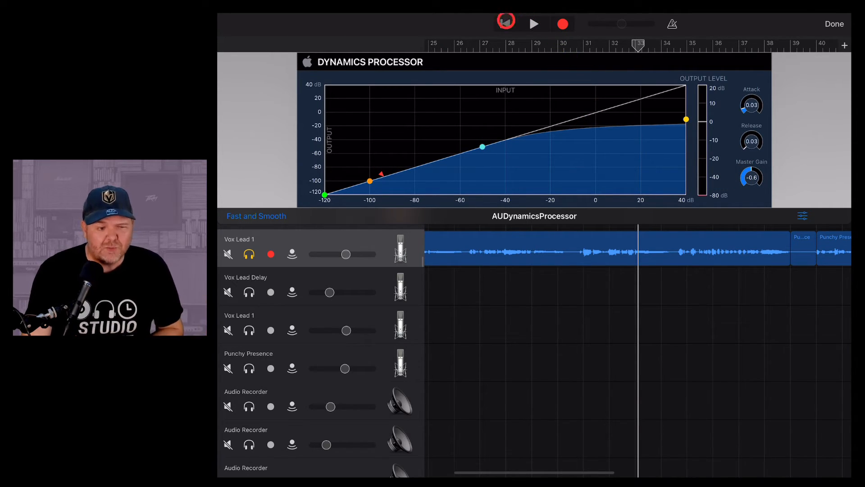
left_click(534, 23)
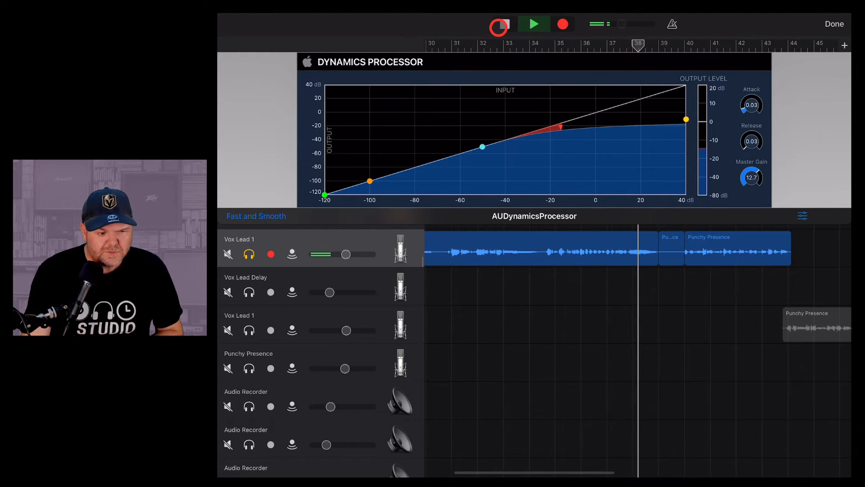
left_click(498, 24)
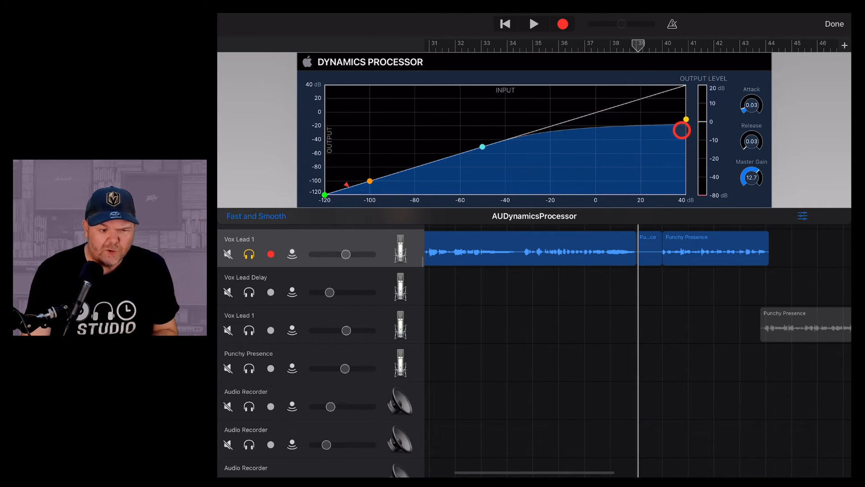
Step: Set Attack to 0.04 and Release to 0.74, then replay the phrase to hear them
left_click(751, 105)
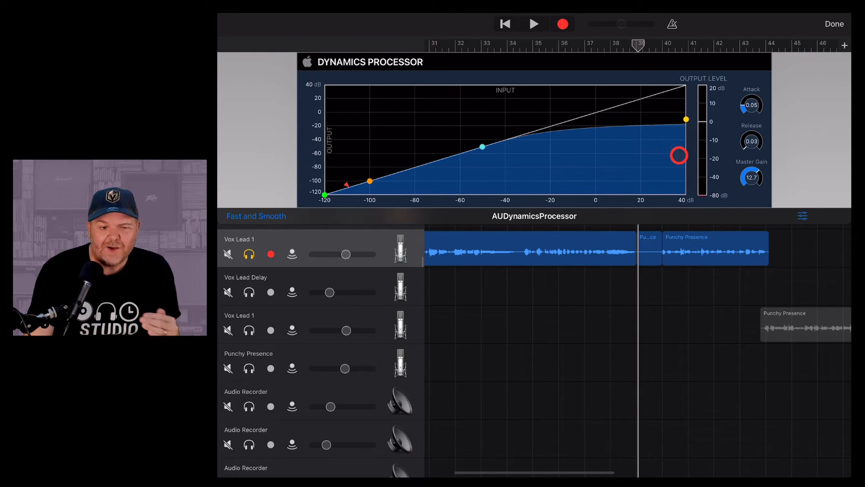
left_click(751, 105)
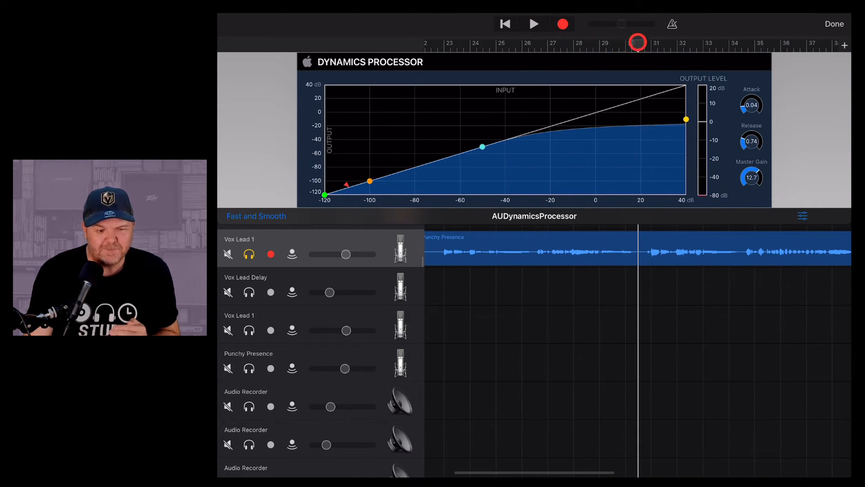
left_click(533, 24)
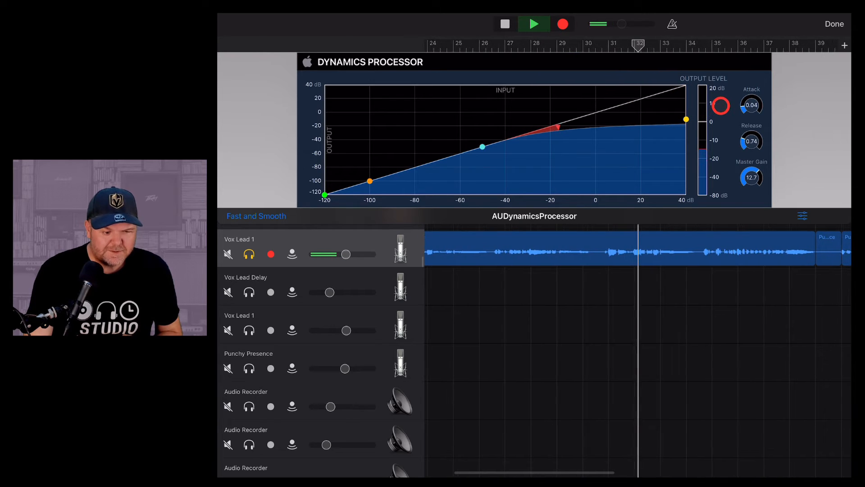
left_click(503, 24)
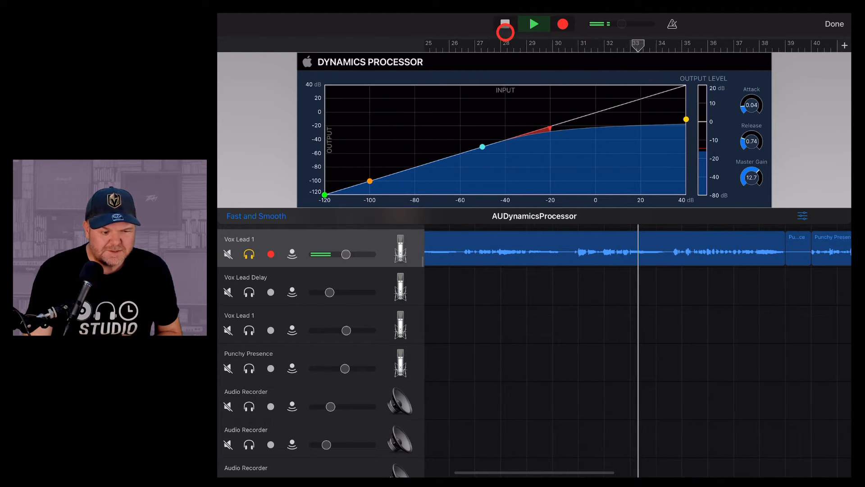
left_click(504, 24)
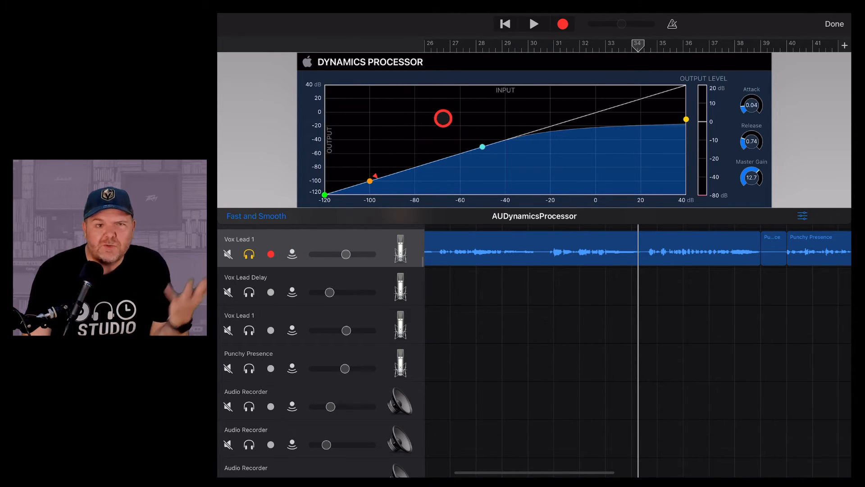
Step: Take Vox Lead 1 out of solo
left_click(248, 253)
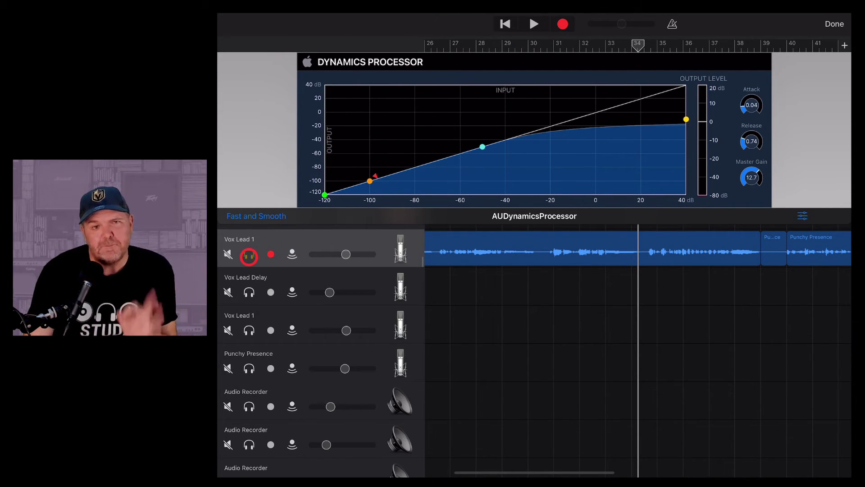
left_click(248, 254)
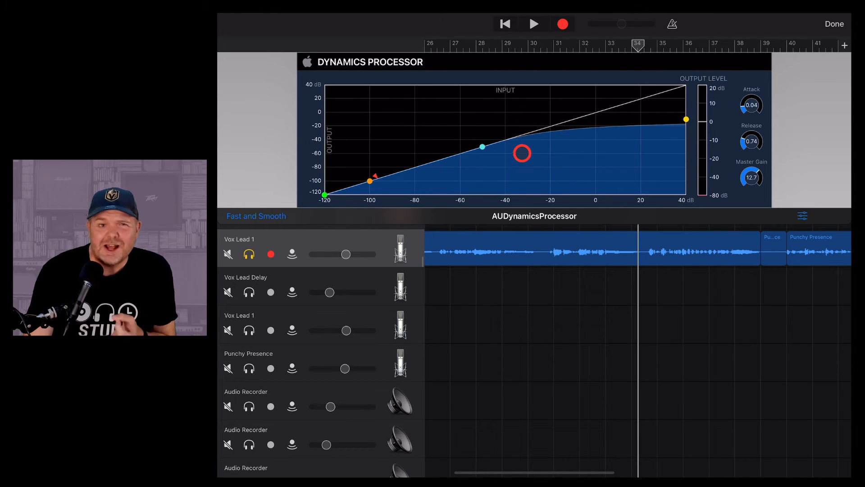
left_click(248, 254)
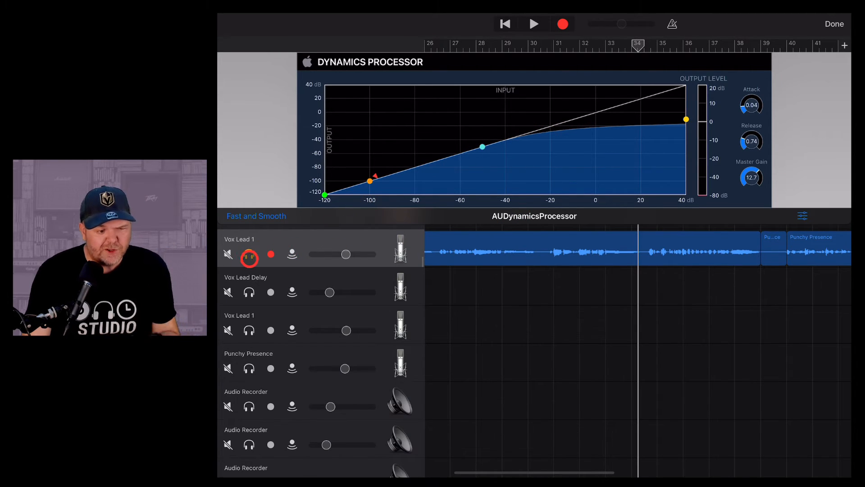
left_click(248, 254)
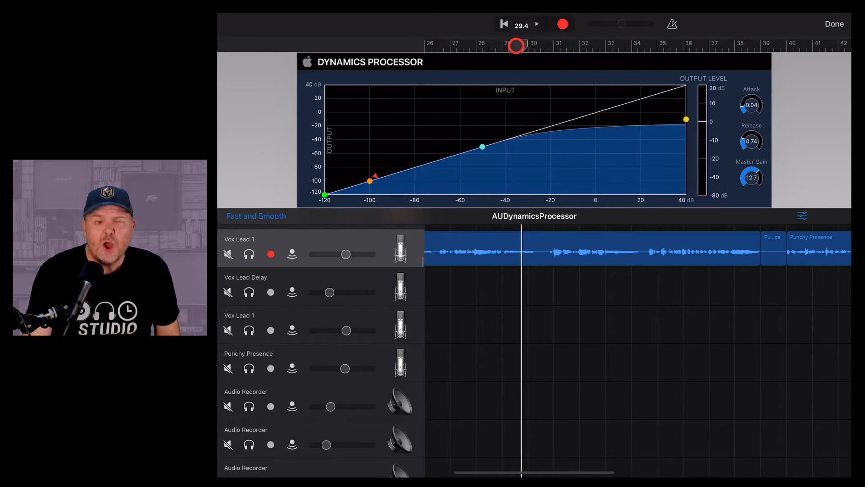
Step: Replay from around bar 29 and lower the compression threshold to -65.2 dB, 0.1 dB headroom
left_click(533, 24)
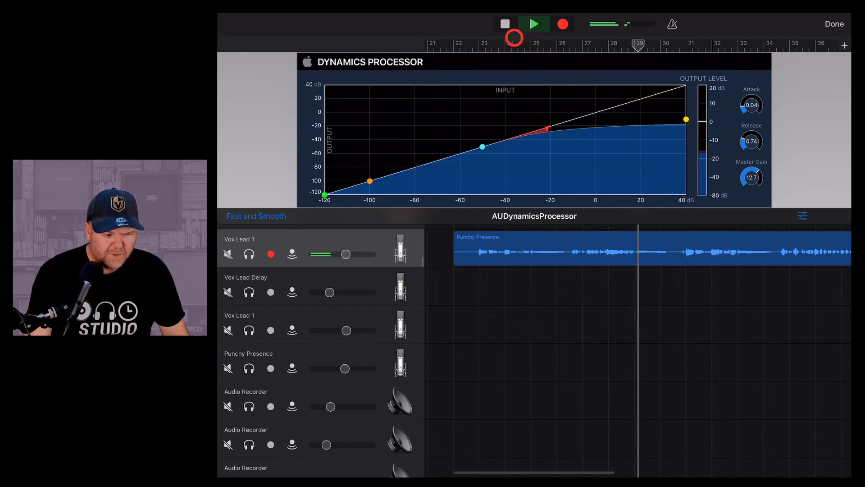
left_click(505, 24)
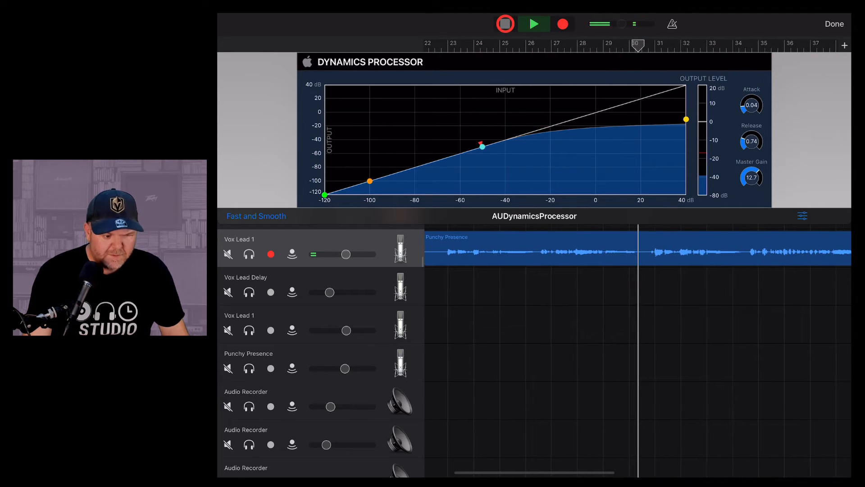
left_click(534, 24)
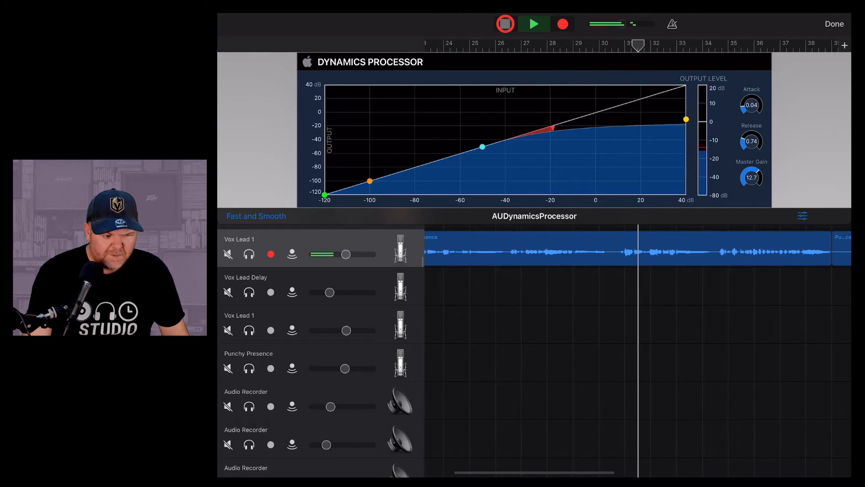
left_click(504, 24)
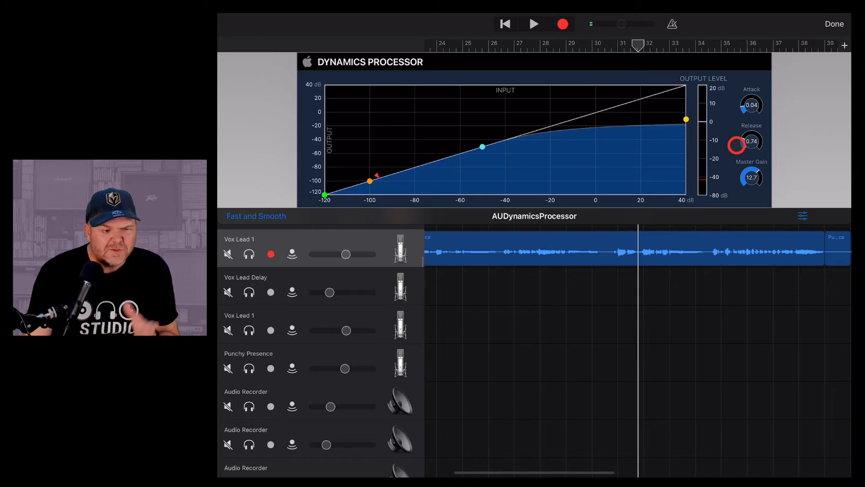
left_click(751, 177)
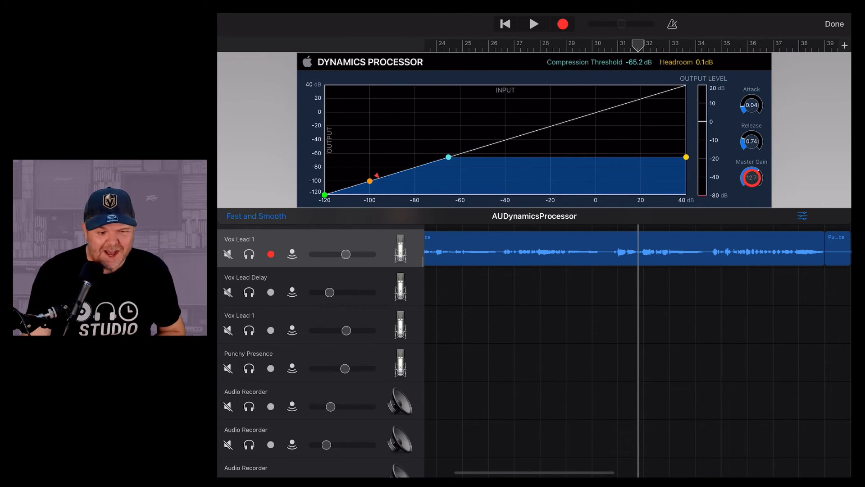
Step: Audition the vocal, then drag the cyan threshold point up to about -44.5 dB
left_click(533, 24)
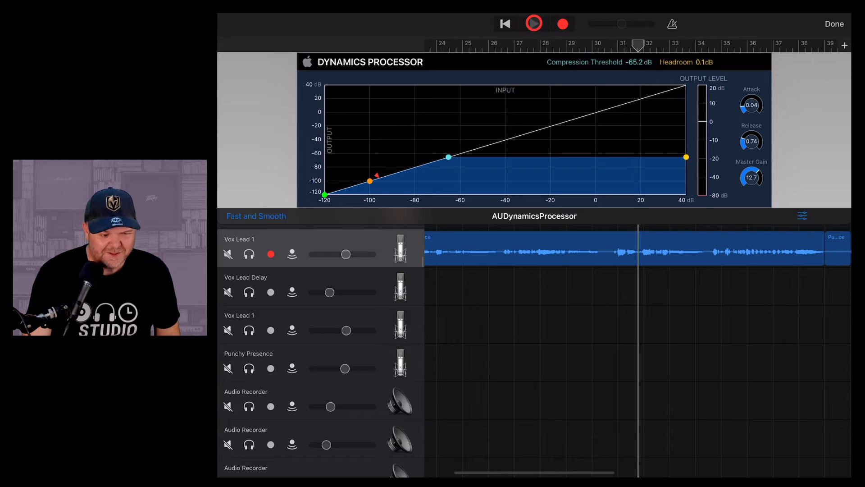
left_click(533, 23)
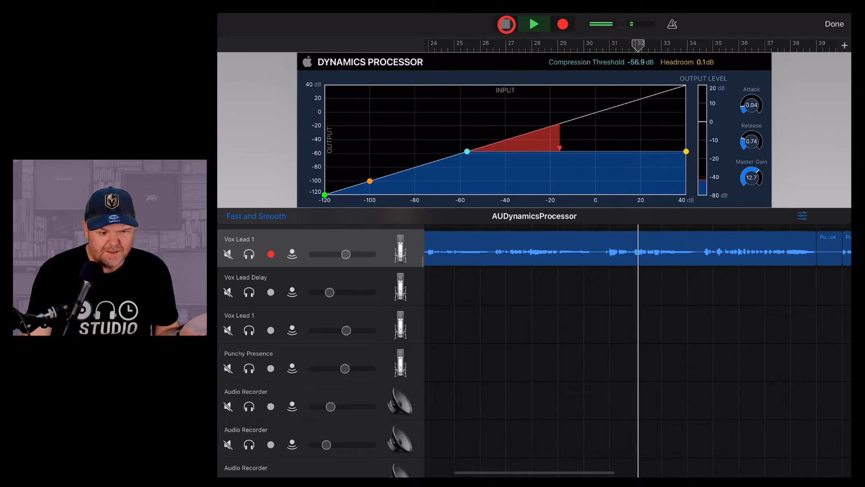
left_click(504, 24)
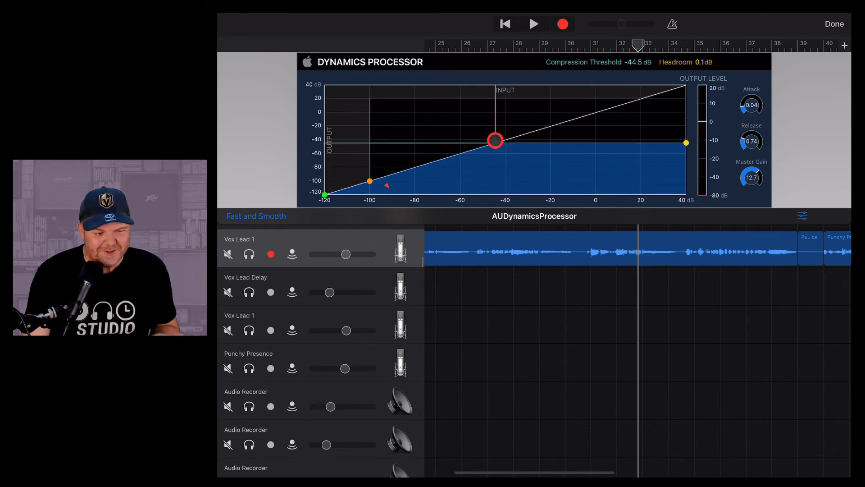
left_click(533, 24)
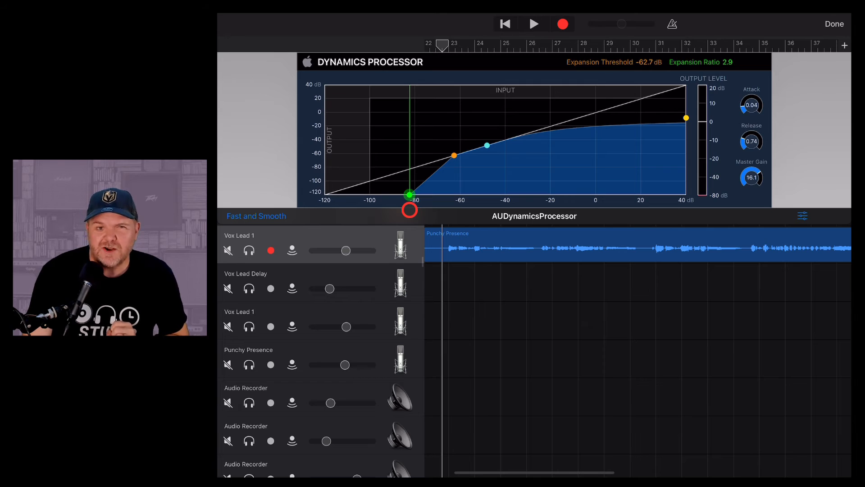
Step: While the vocal plays, set expansion threshold -32.0 dB and ratio 4.6
left_click(534, 24)
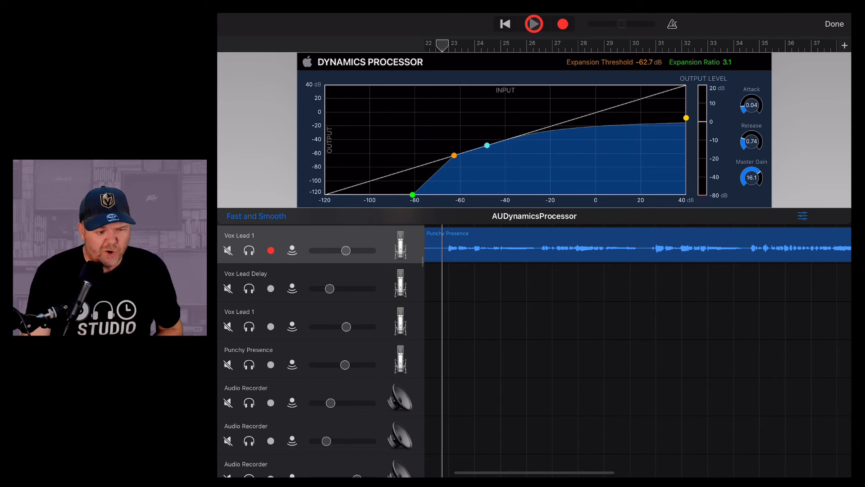
left_click(533, 24)
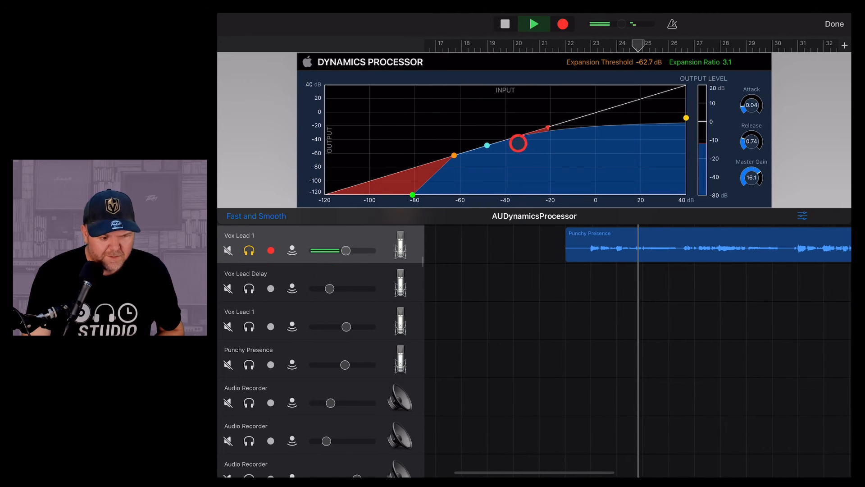
left_click(533, 24)
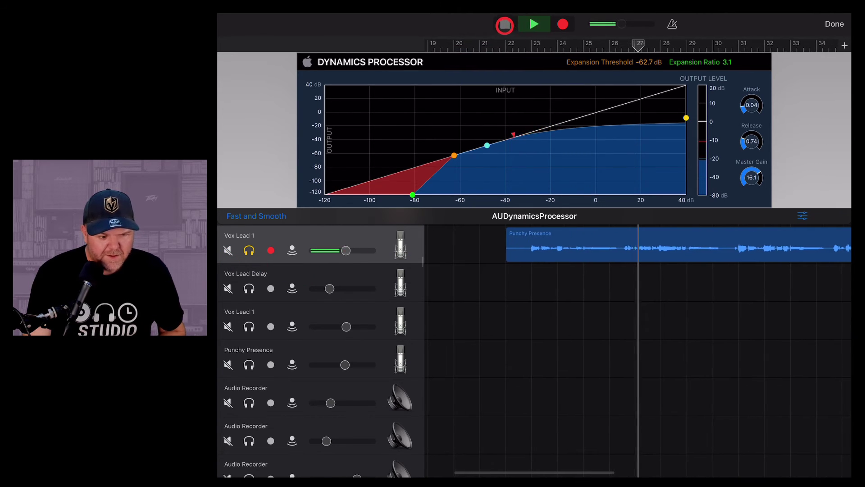
left_click(503, 24)
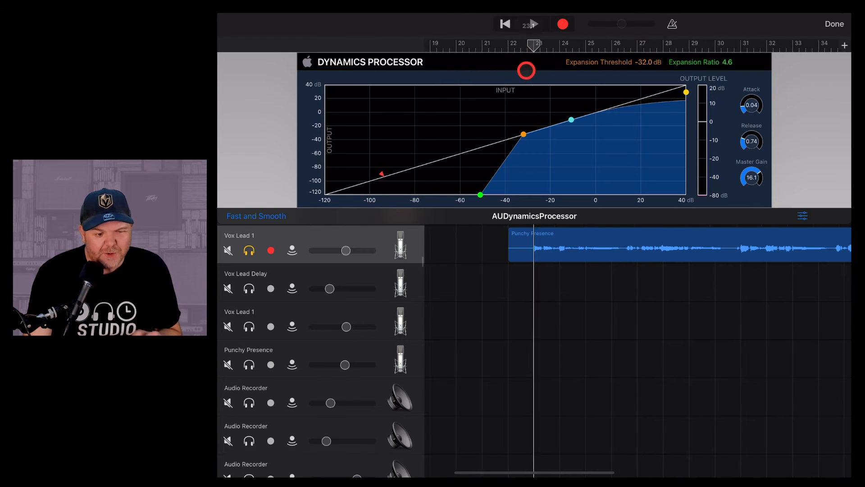
Step: Play the vocal, drop Master Gain to 4.9, and gate at -18.4 dB, ratio 50.0
left_click(533, 23)
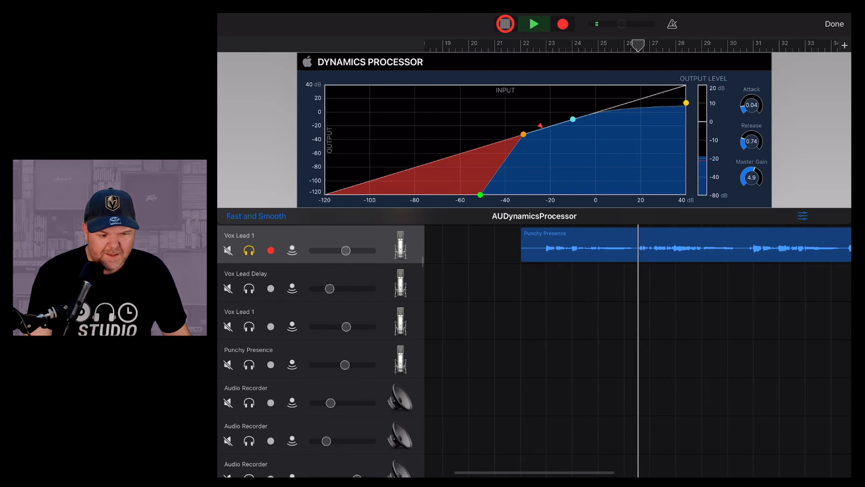
left_click(504, 23)
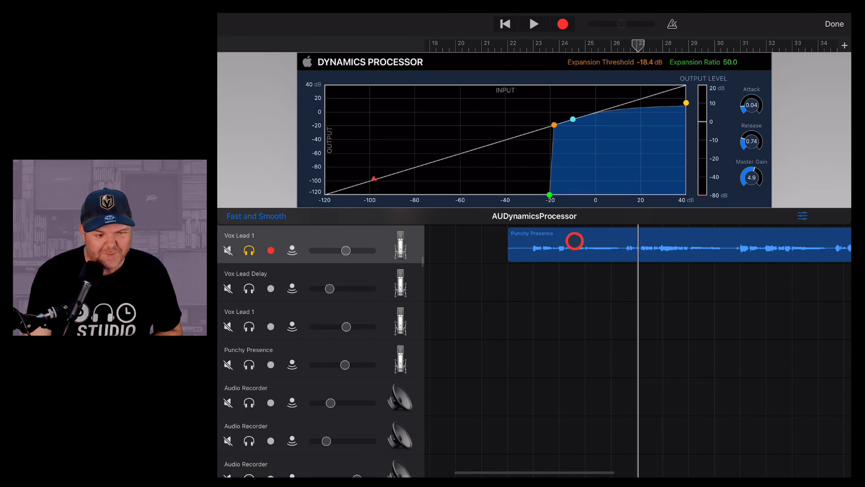
Step: While listening, bring expansion threshold down to -41.2 dB with ratio 4.3
left_click(533, 24)
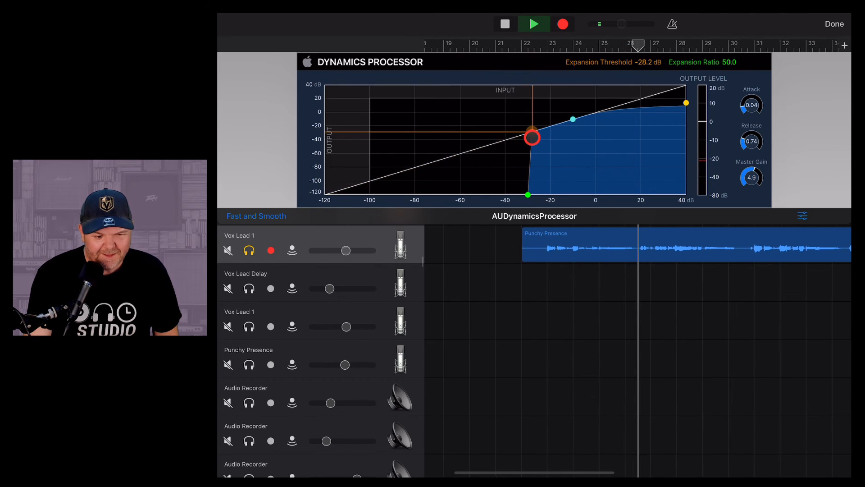
left_click(533, 24)
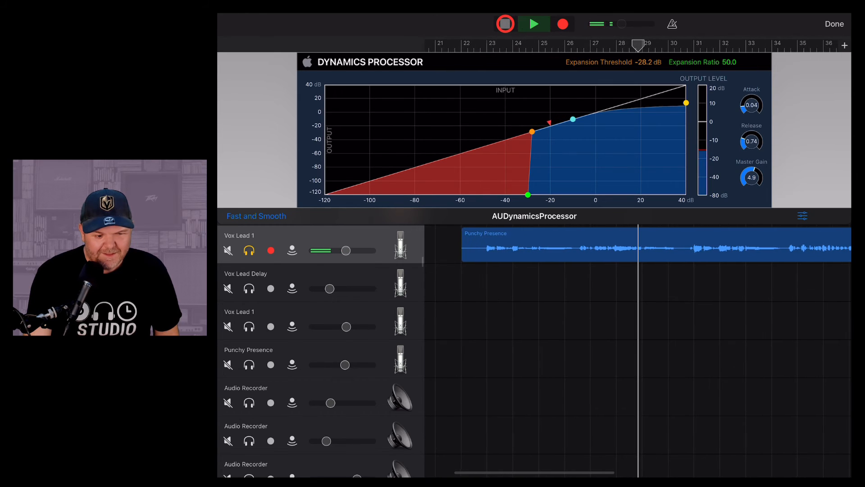
left_click(504, 24)
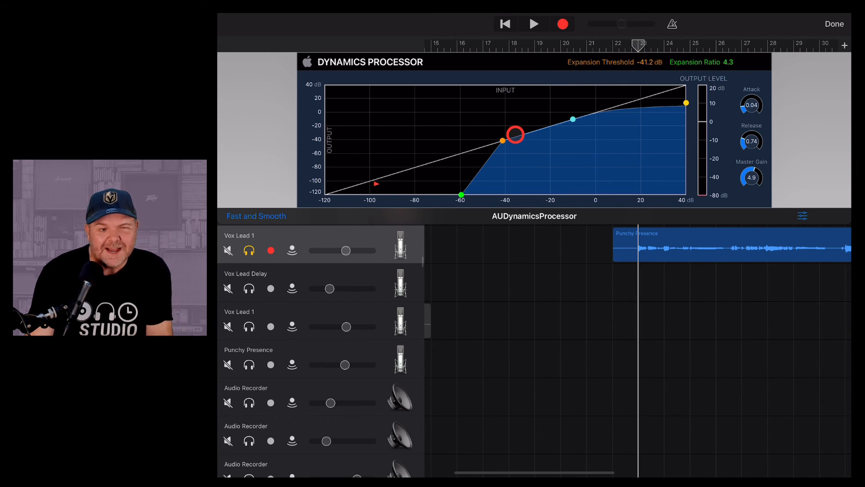
Step: Replay the phrase and move the expander to a -36.3 dB threshold, ratio 1.9
left_click(532, 24)
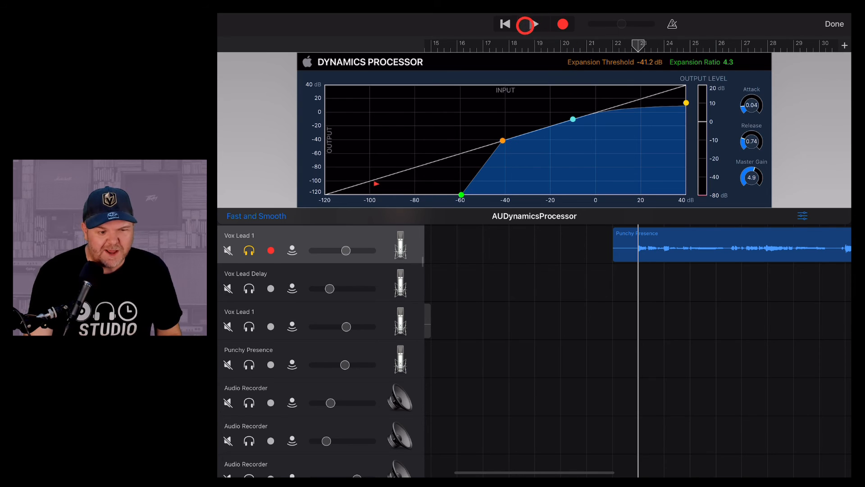
left_click(523, 24)
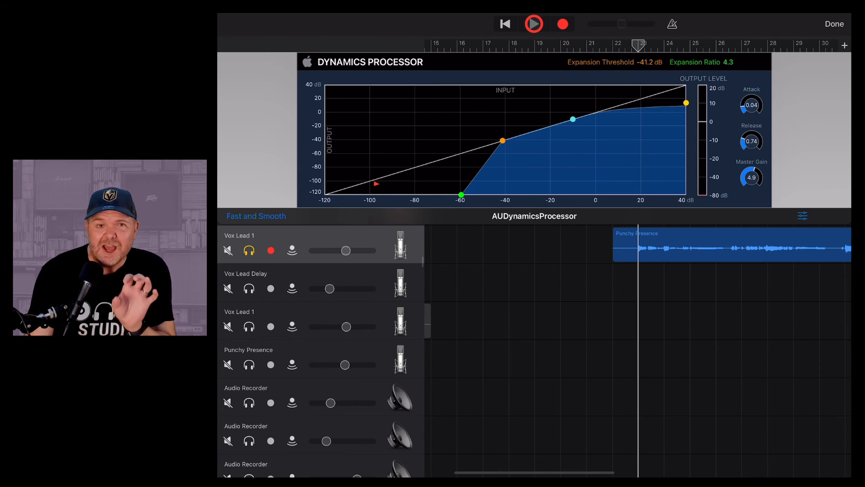
left_click(533, 24)
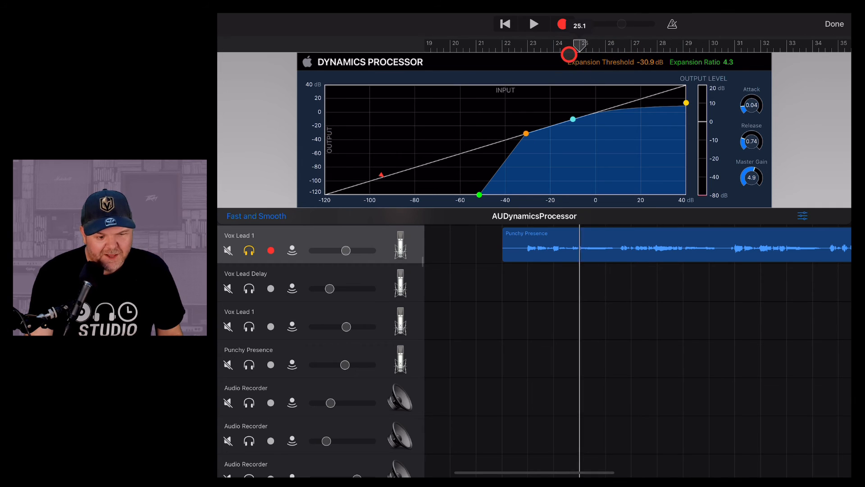
left_click(533, 24)
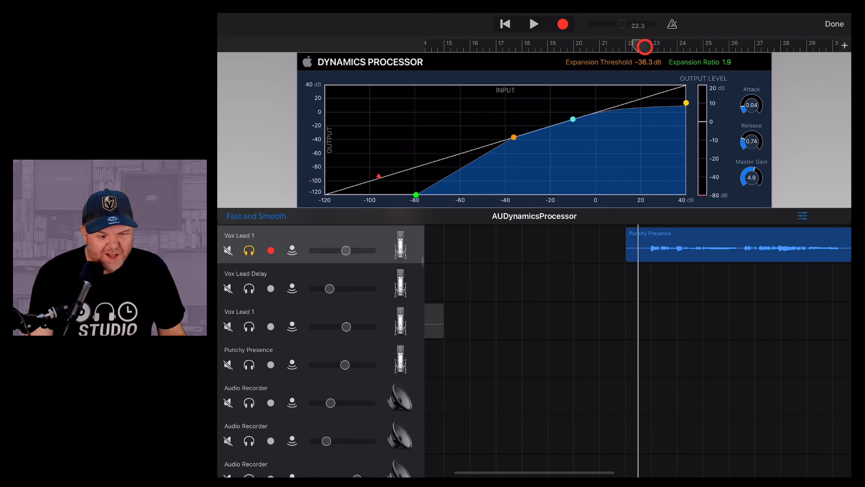
left_click(533, 24)
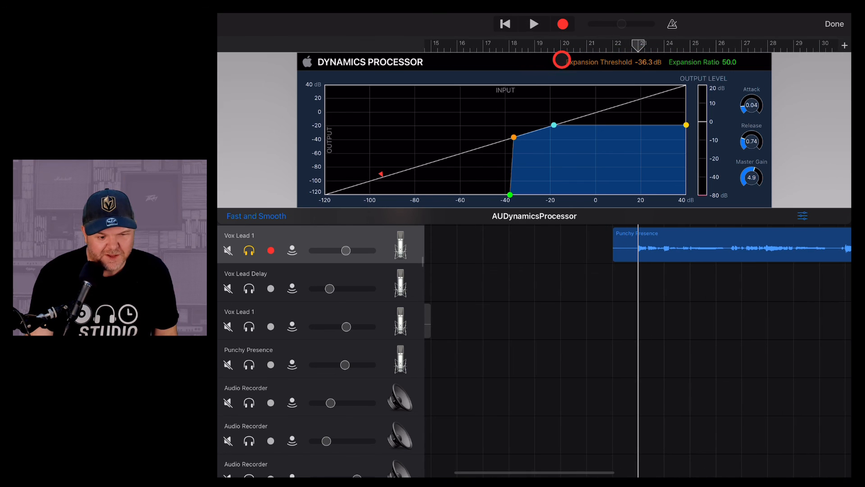
Step: Audition the steep expander, then set compression threshold -18.5 dB and headroom 37.3 dB
left_click(533, 24)
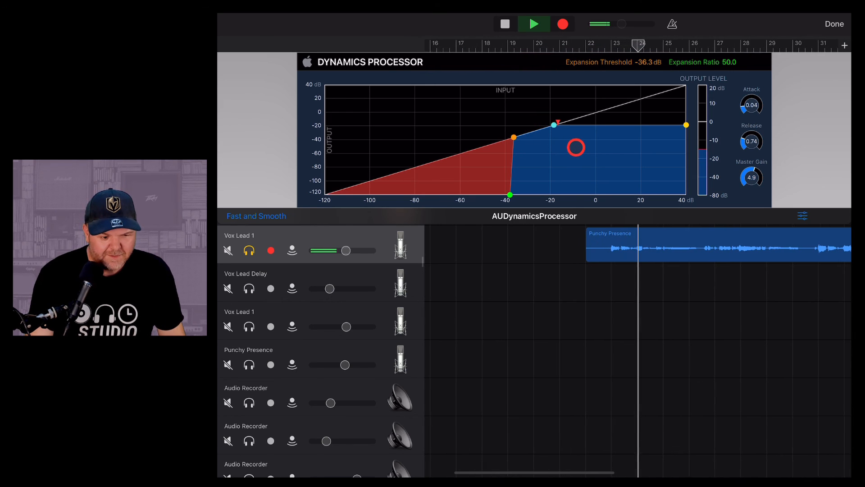
left_click(533, 24)
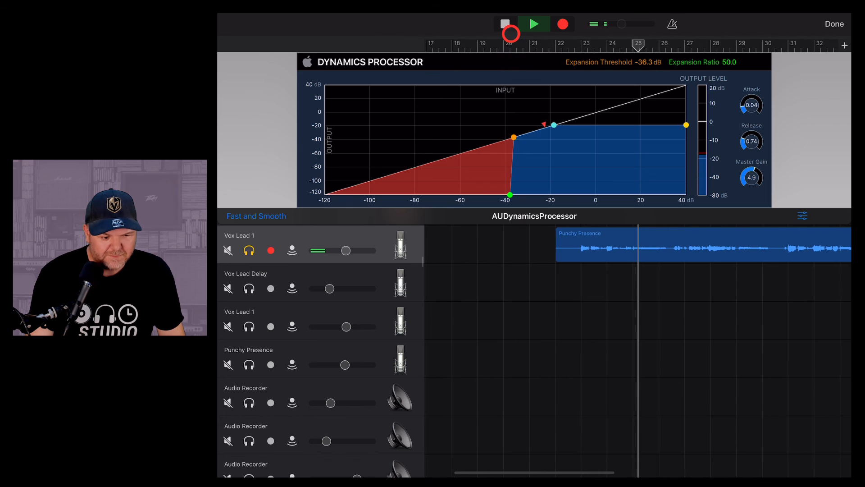
left_click(504, 24)
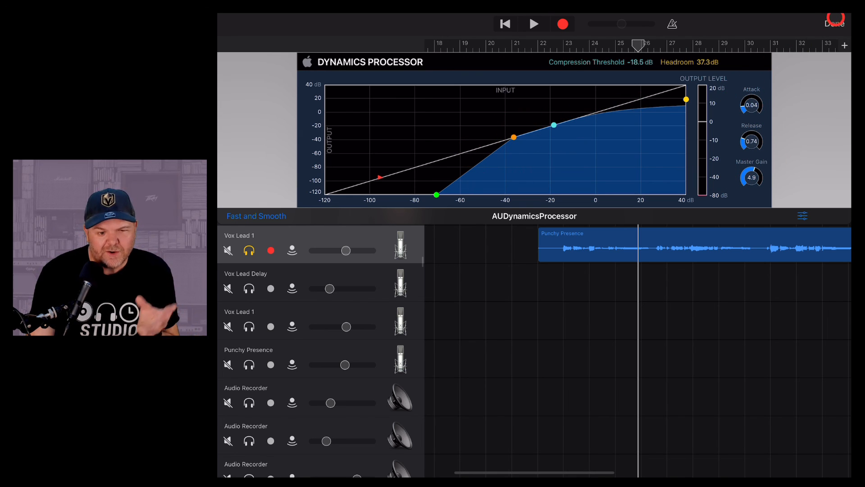
Step: Close the AUDynamicsProcessor window with Done, returning to Vox Lead 1's plug-in list
left_click(834, 23)
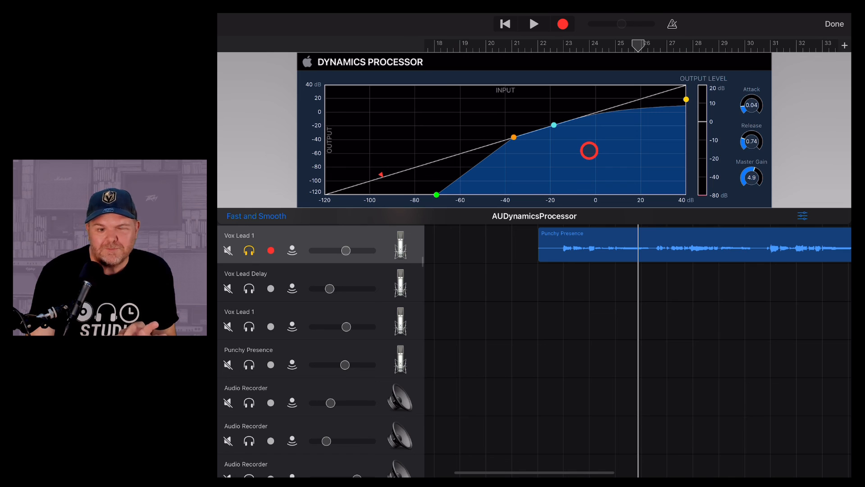
left_click(834, 24)
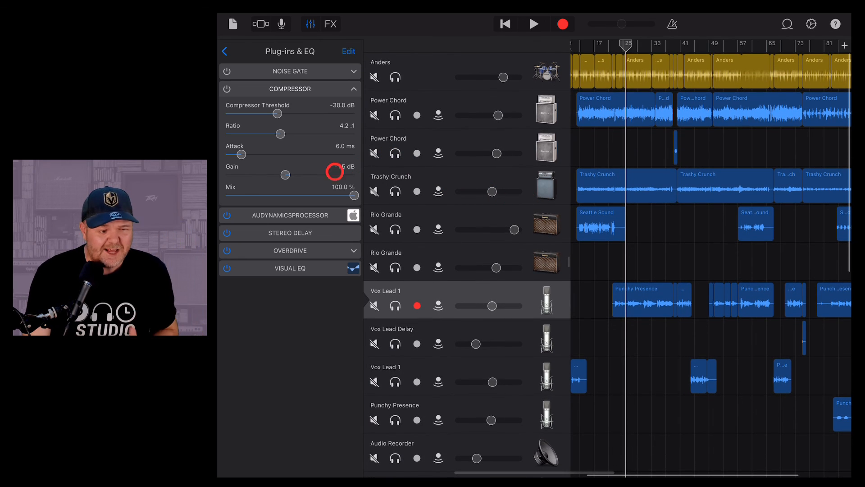
Step: Collapse the Compressor settings, review the AUDynamicsProcessor curve, then close its editor
left_click(353, 89)
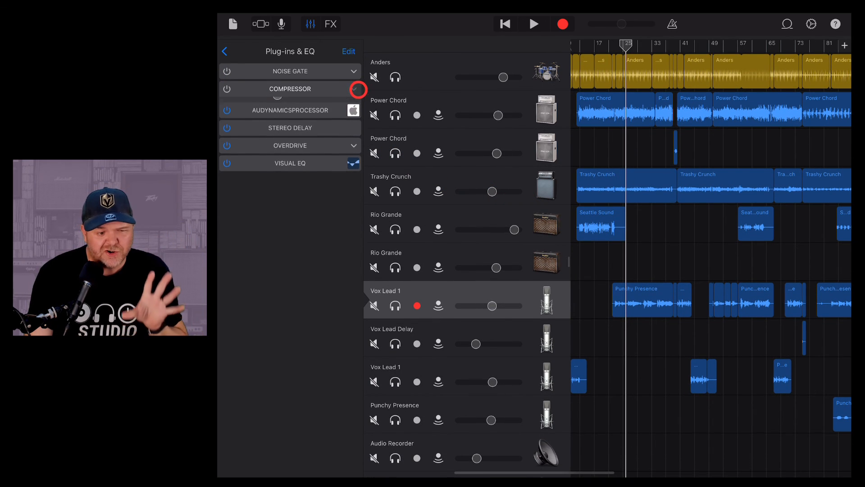
left_click(355, 110)
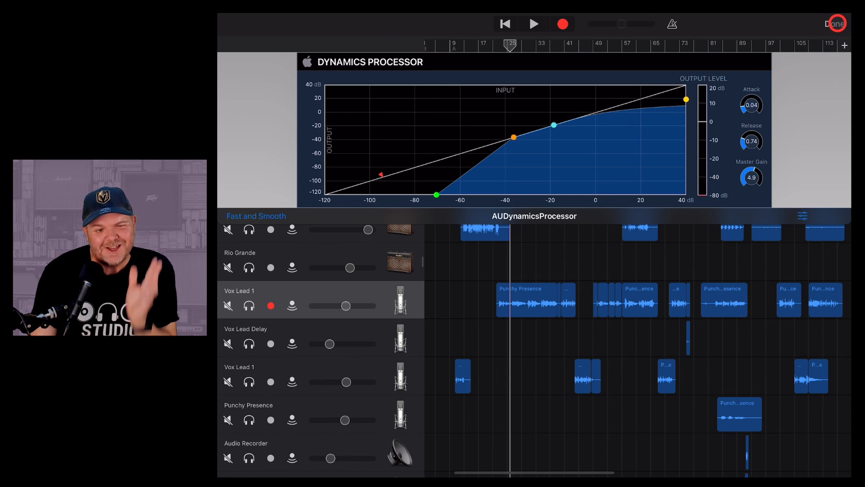
left_click(835, 24)
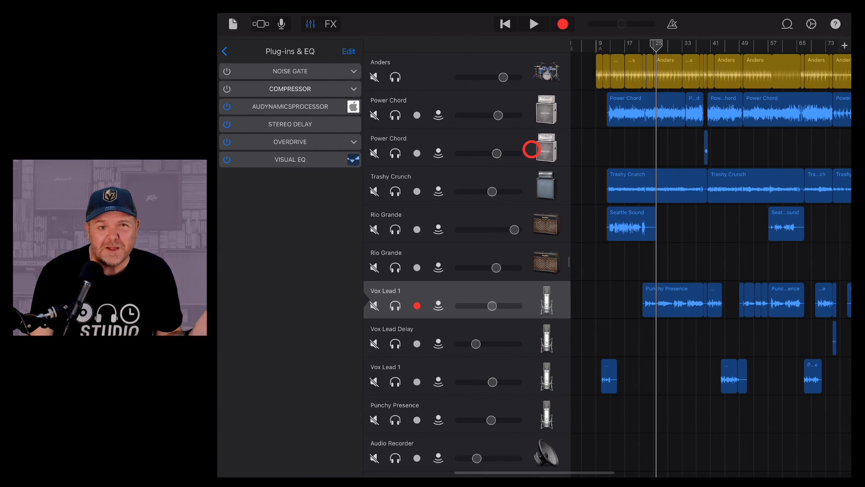